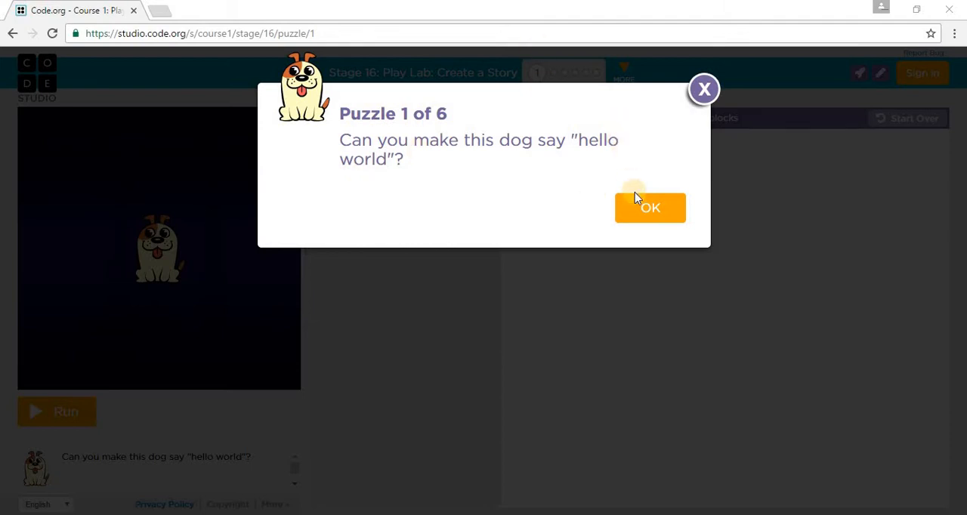
- Make the dog say 'Hello World' when run and run Puzzle 1
{"action": "left_click", "coordinate": [649, 207]}
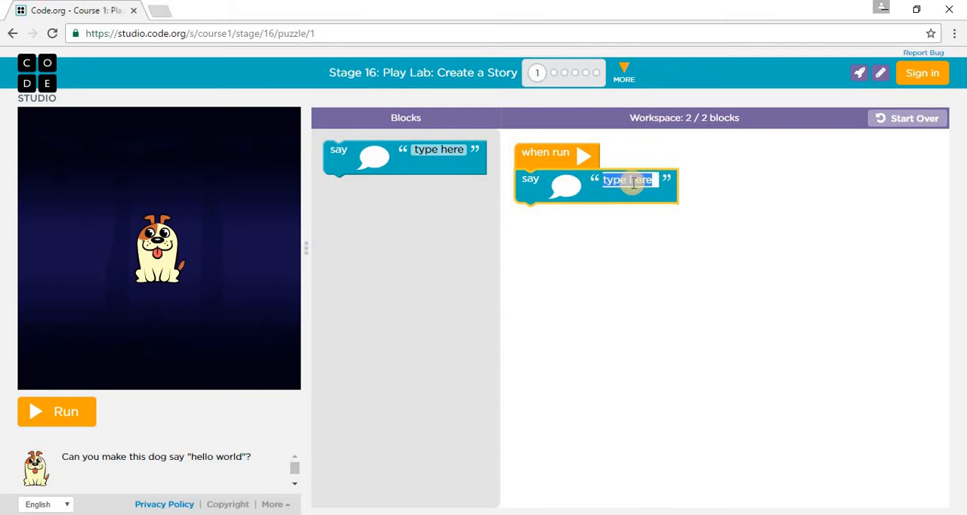
{"action": "left_click", "coordinate": [627, 180]}
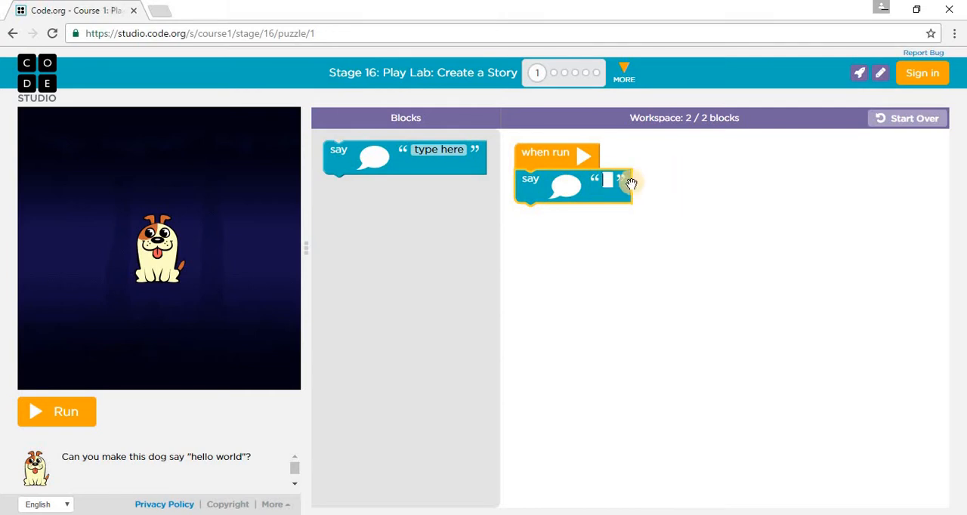
{"action": "type", "text": "Hello World"}
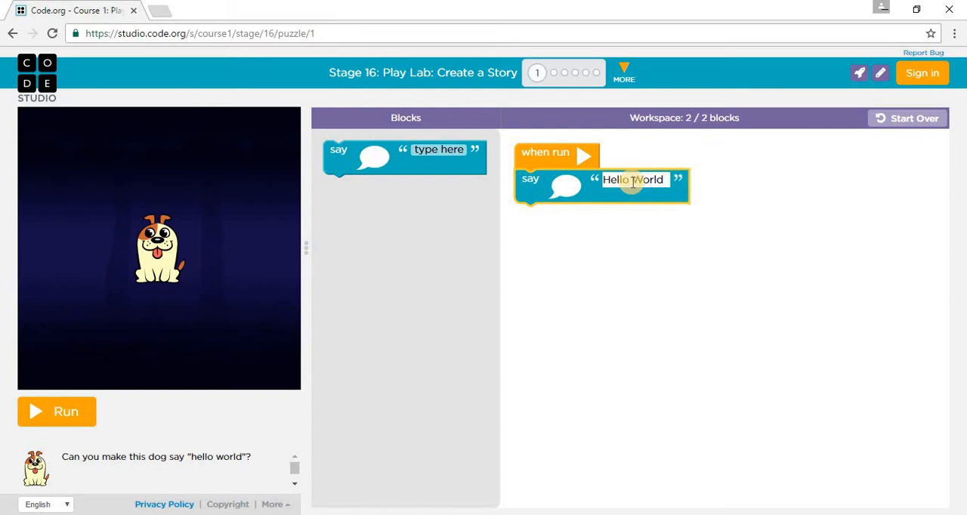
{"action": "left_click", "coordinate": [580, 233]}
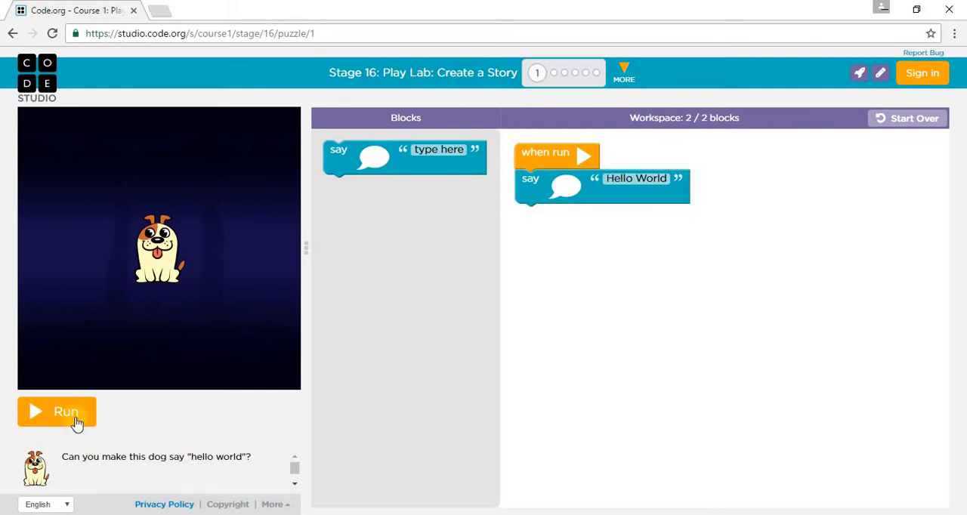
{"action": "left_click", "coordinate": [57, 412]}
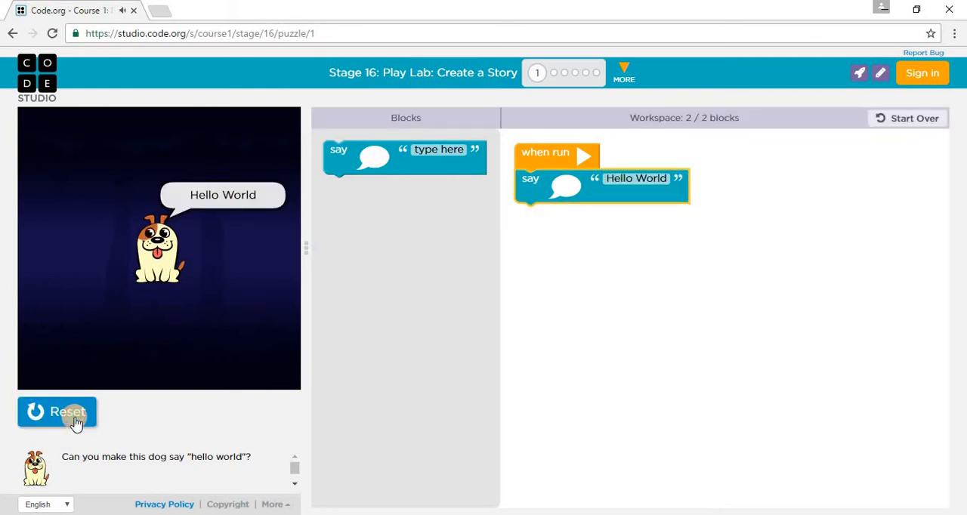
{"action": "left_click", "coordinate": [66, 411]}
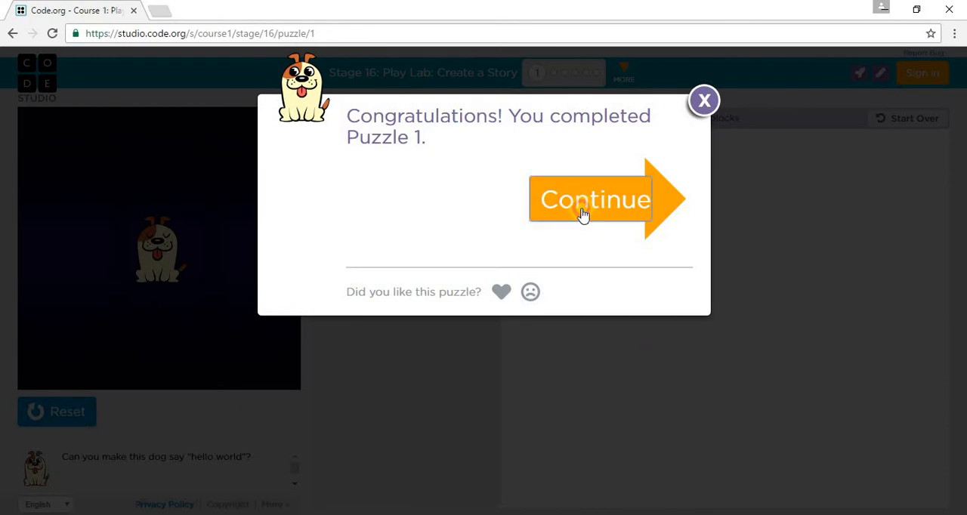
- Advance to Puzzle 2 and have the dog say 'Hello' when run
{"action": "left_click", "coordinate": [594, 200]}
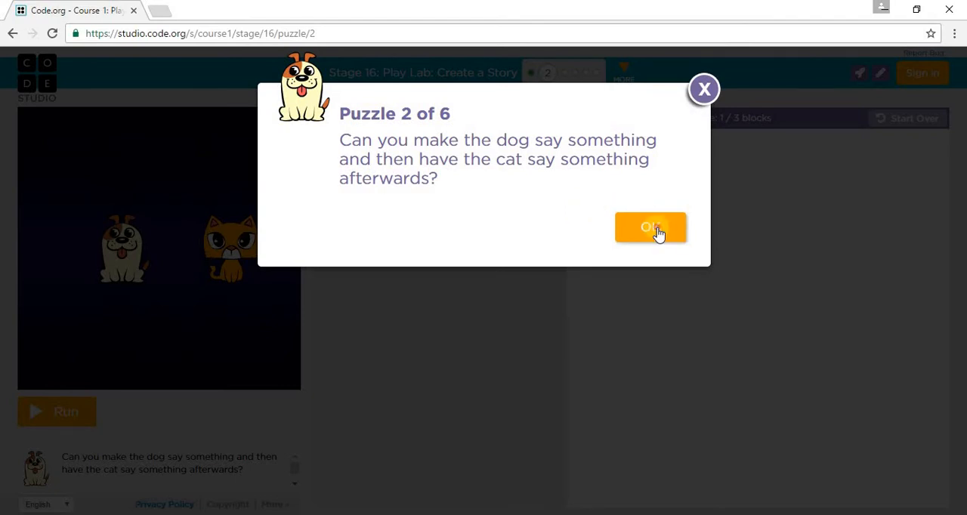
{"action": "left_click", "coordinate": [650, 228]}
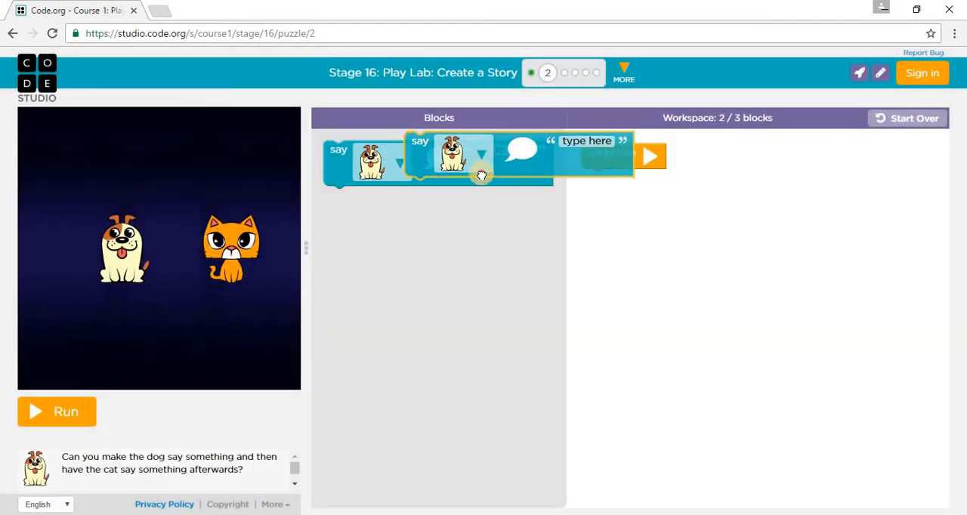
{"action": "left_click_drag", "start_coordinate": [453, 158], "coordinate": [695, 189]}
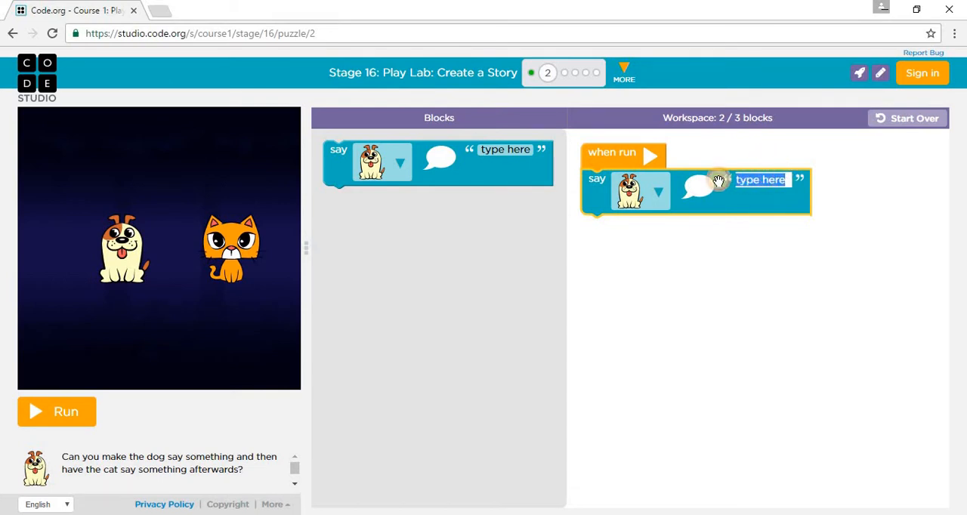
{"action": "type", "text": "H"}
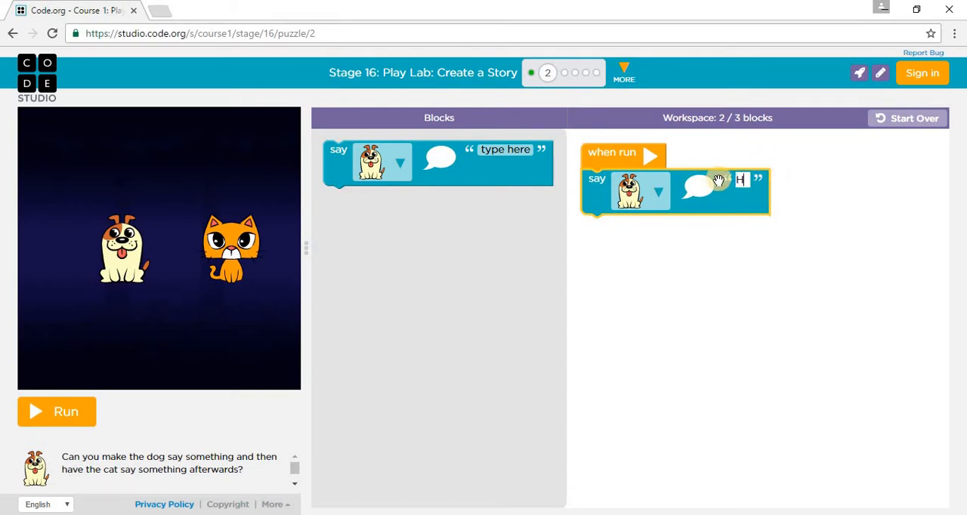
{"action": "type", "text": "ello"}
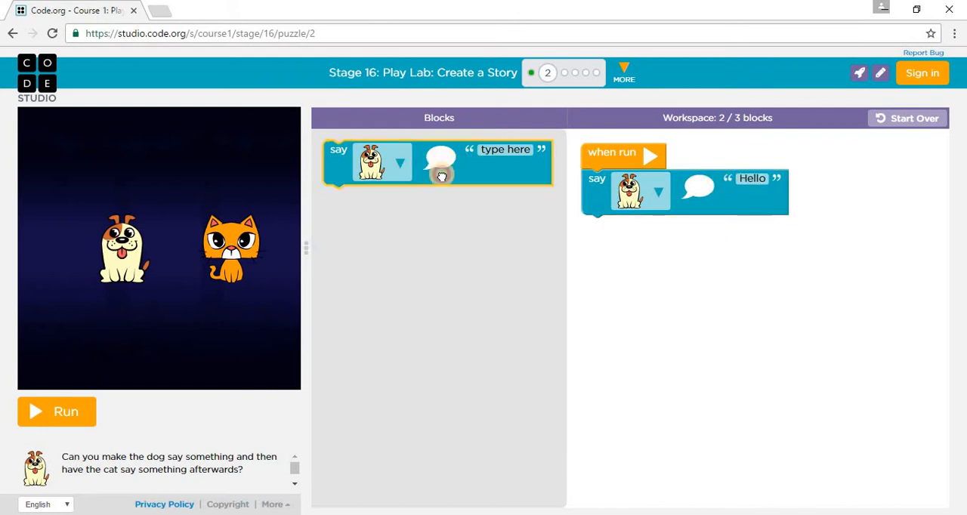
- Add a second say block for the cat saying 'ahhh' and run the program
{"action": "left_click_drag", "start_coordinate": [438, 162], "coordinate": [695, 238]}
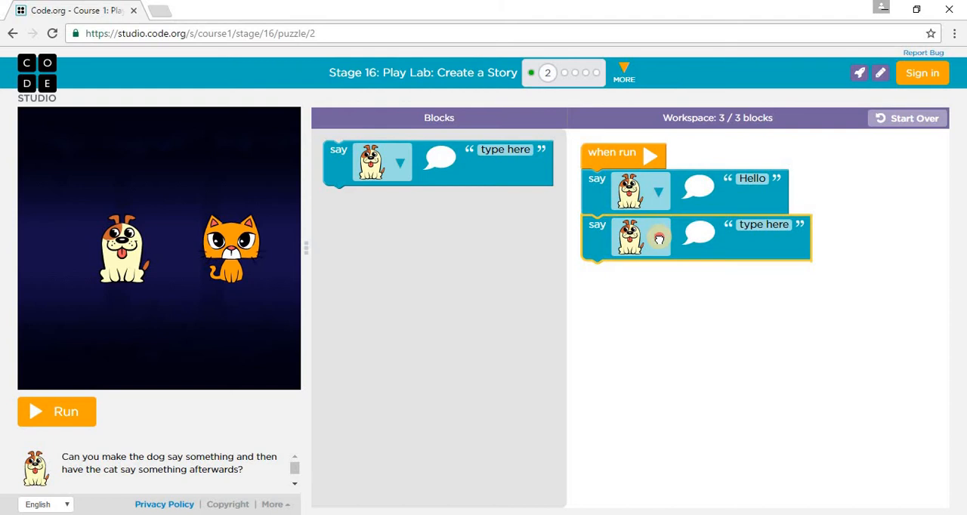
{"action": "left_click", "coordinate": [658, 238]}
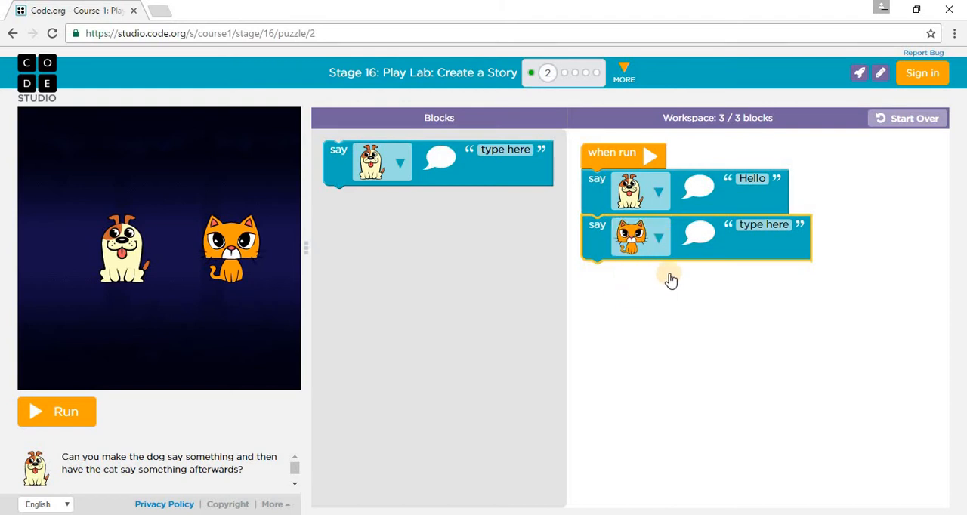
{"action": "left_click", "coordinate": [762, 225]}
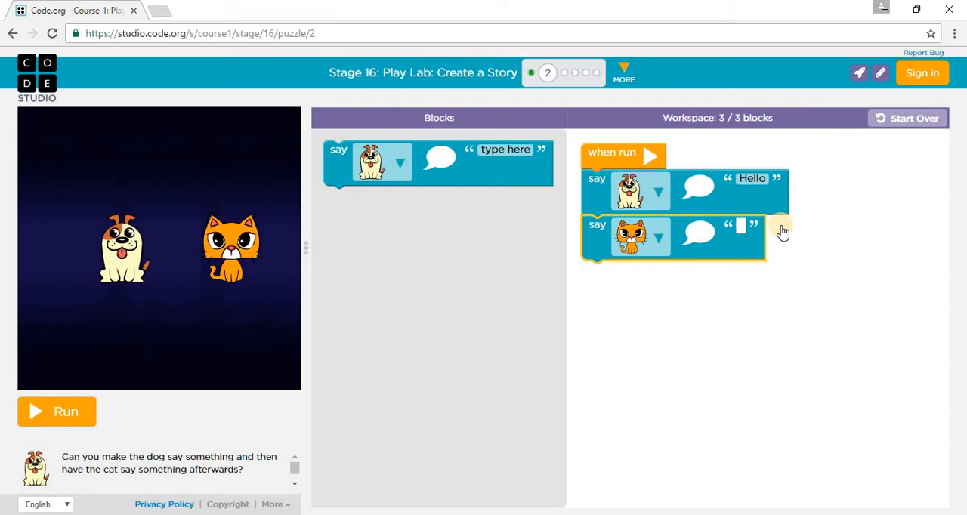
{"action": "type", "text": "aaaa"}
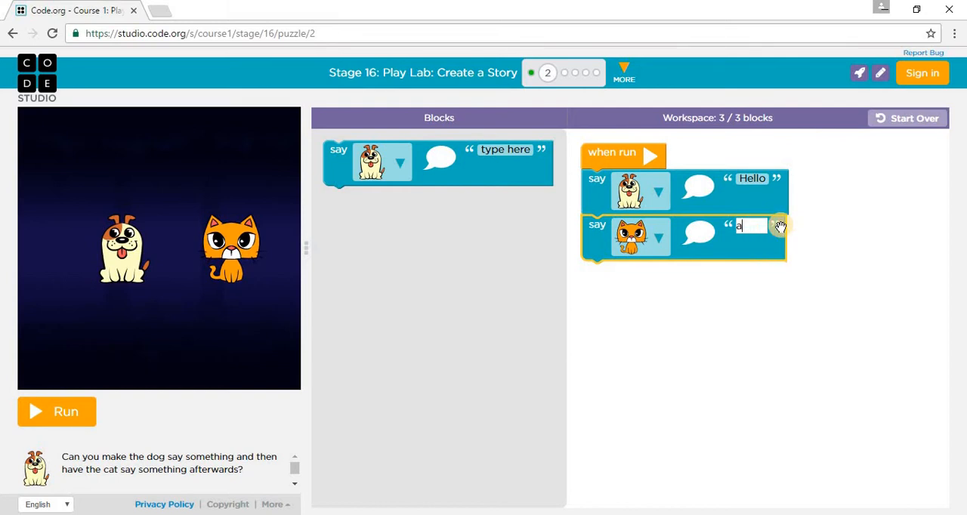
{"action": "type", "text": "hhh"}
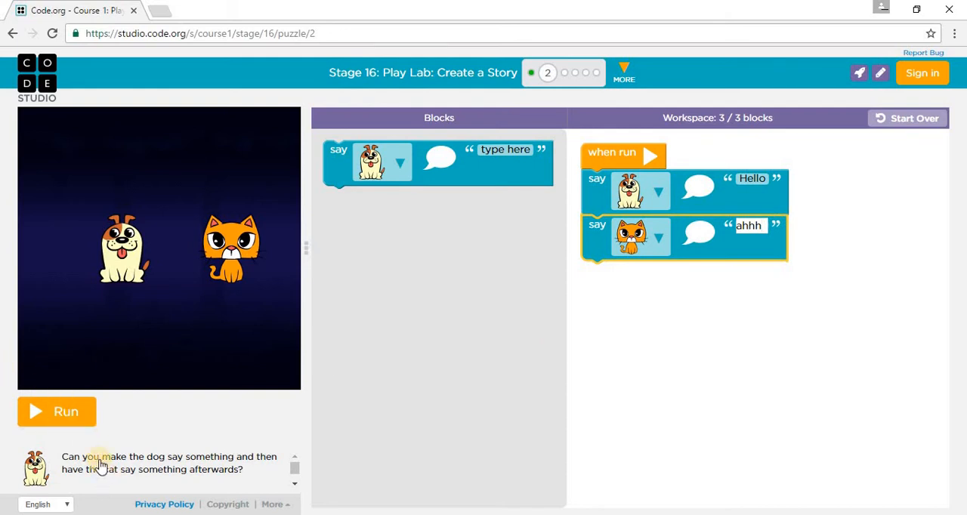
{"action": "left_click", "coordinate": [57, 410]}
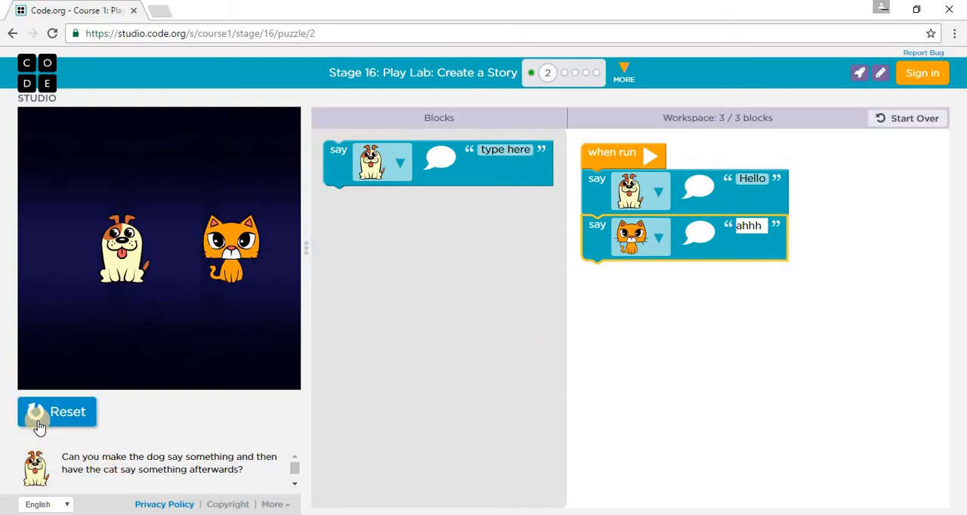
{"action": "left_click", "coordinate": [649, 155]}
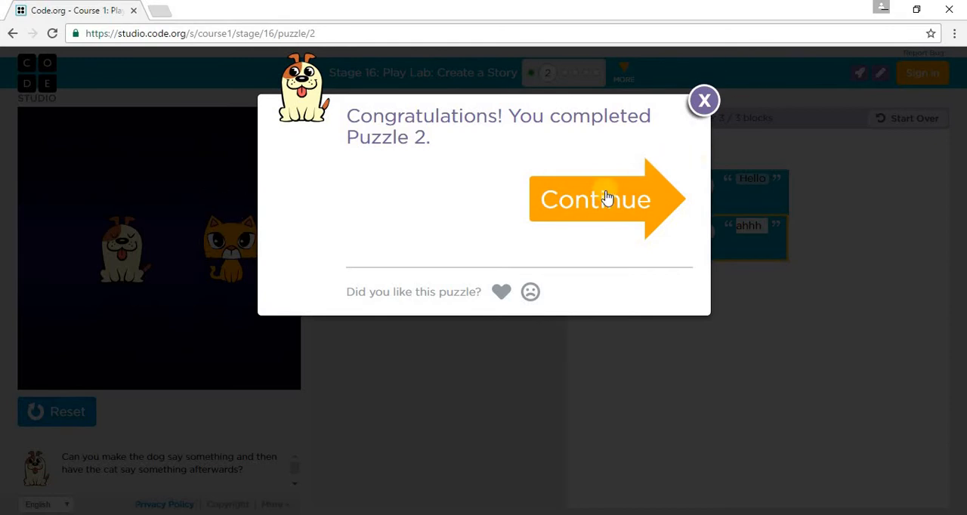
- Advance to Puzzle 3, attach a move-east step under when run, and run it
{"action": "left_click", "coordinate": [596, 200]}
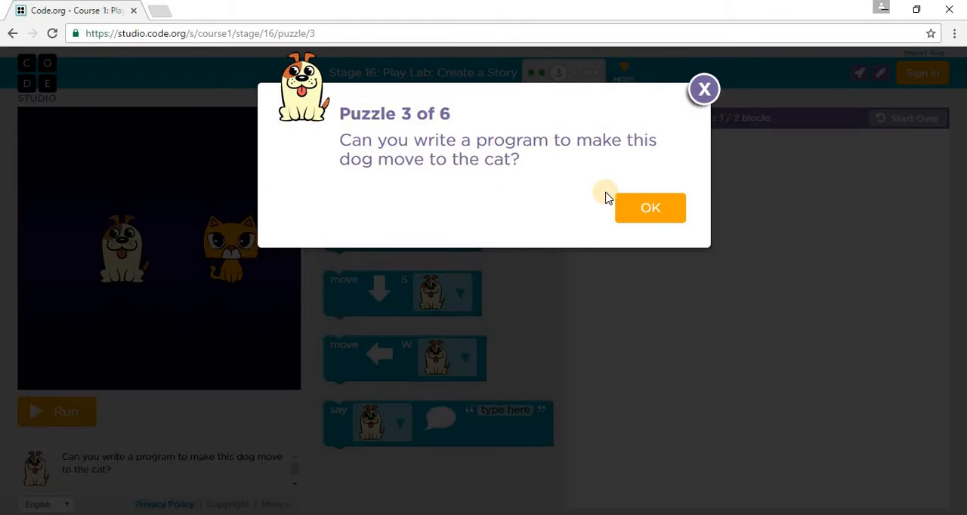
{"action": "mouse_move", "coordinate": [687, 197]}
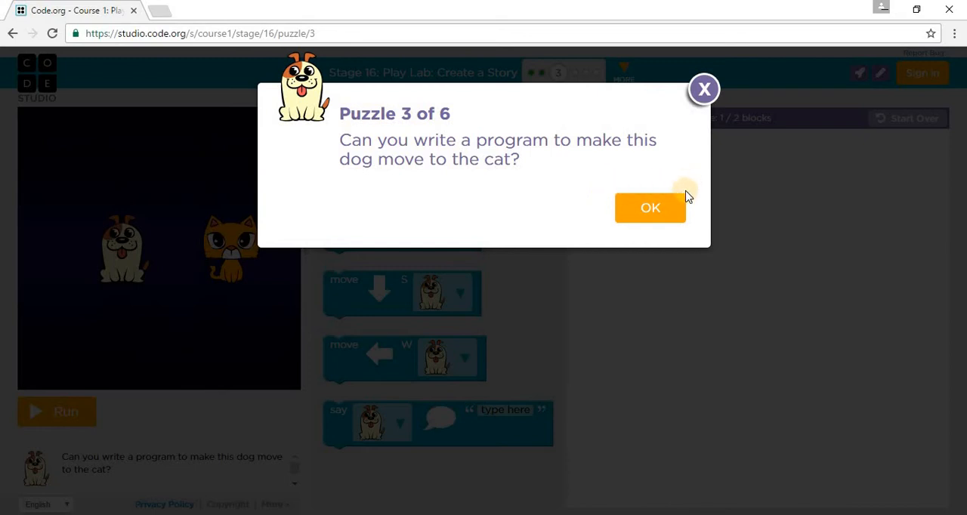
{"action": "left_click", "coordinate": [650, 208]}
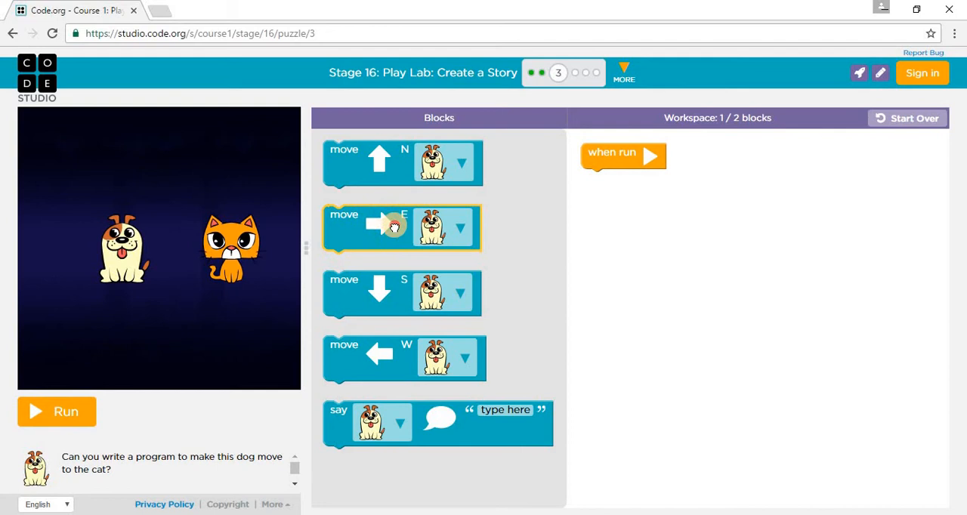
{"action": "left_click_drag", "start_coordinate": [402, 227], "coordinate": [661, 188]}
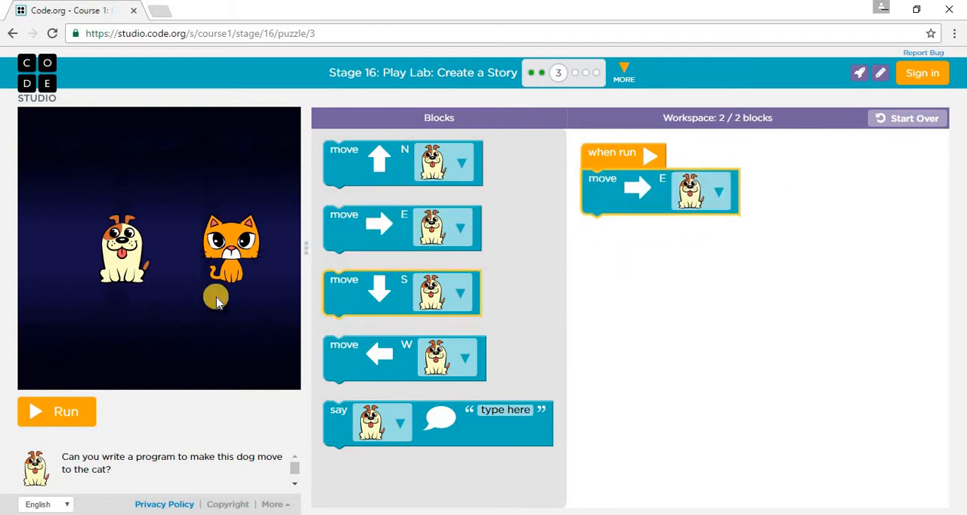
{"action": "left_click", "coordinate": [57, 411]}
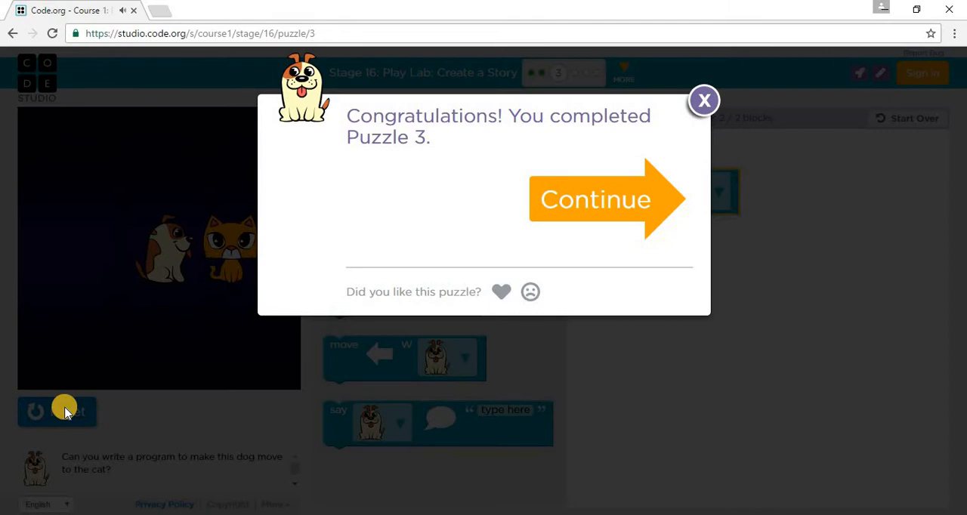
{"action": "mouse_move", "coordinate": [593, 202]}
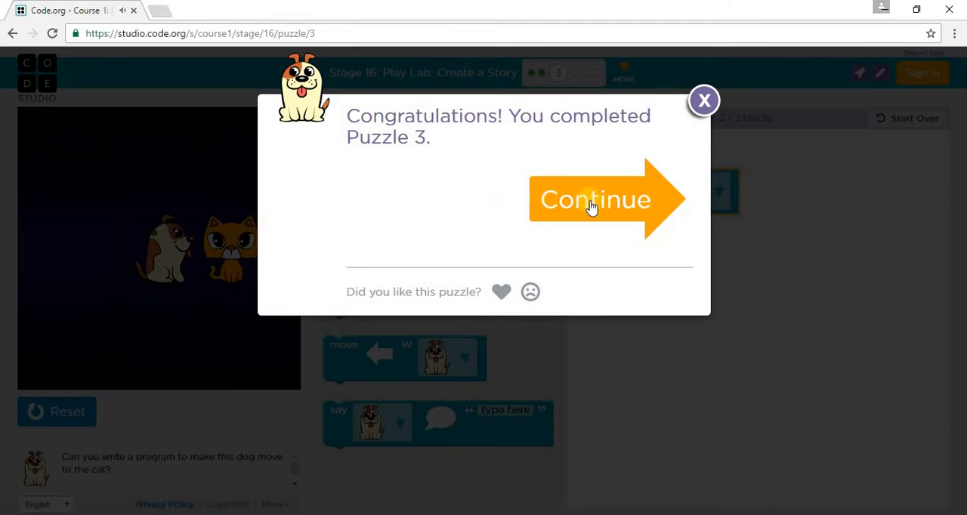
- On Puzzle 4, say 'Hello' on touch, move the dog east at start, and run
{"action": "left_click", "coordinate": [595, 200]}
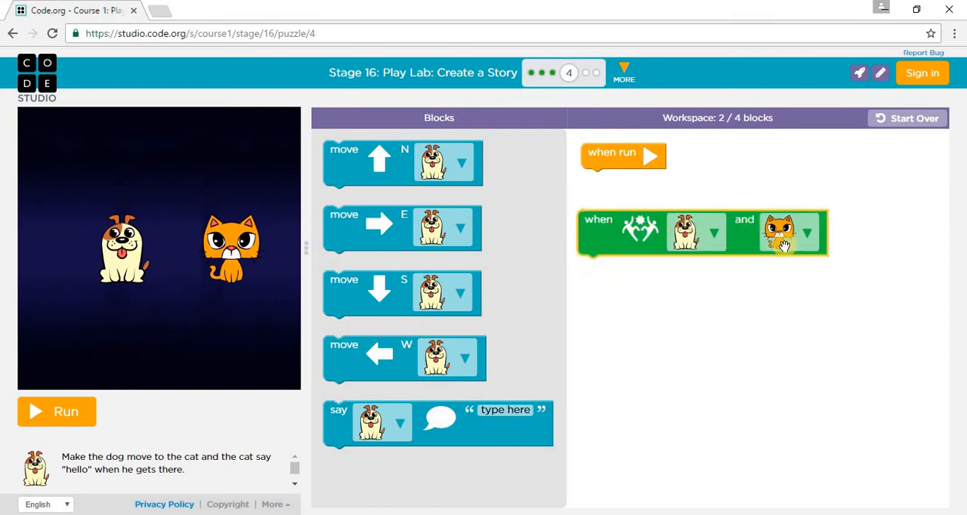
{"action": "mouse_move", "coordinate": [721, 285]}
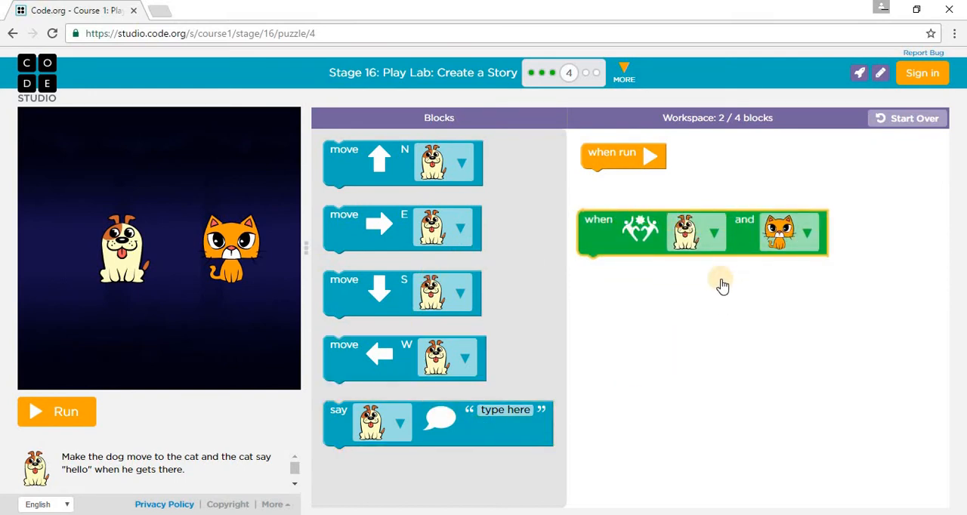
{"action": "mouse_move", "coordinate": [530, 274]}
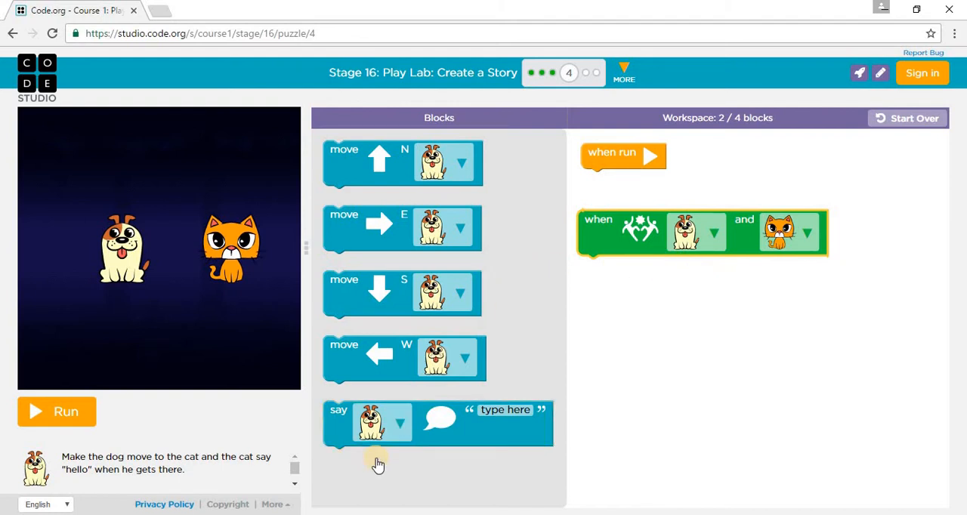
{"action": "mouse_move", "coordinate": [393, 291]}
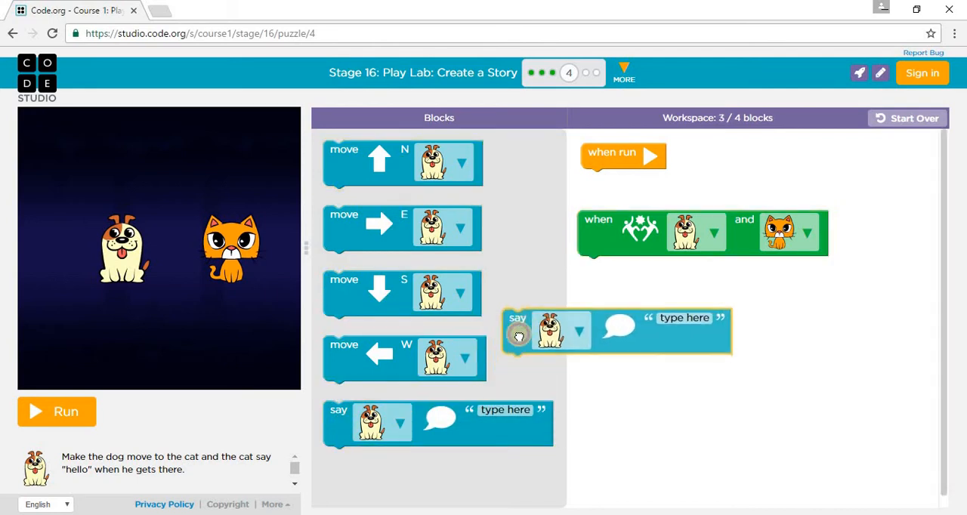
{"action": "left_click_drag", "start_coordinate": [517, 330], "coordinate": [593, 279]}
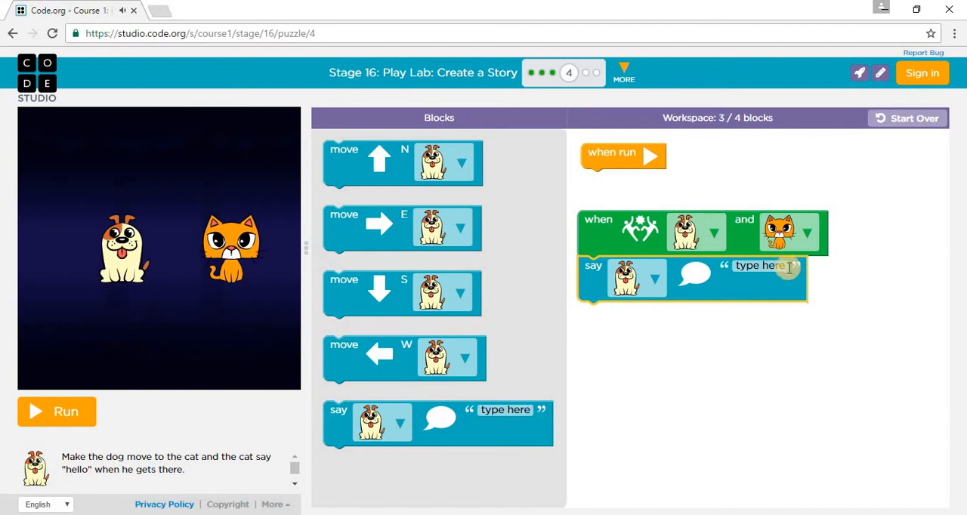
{"action": "left_click", "coordinate": [759, 266]}
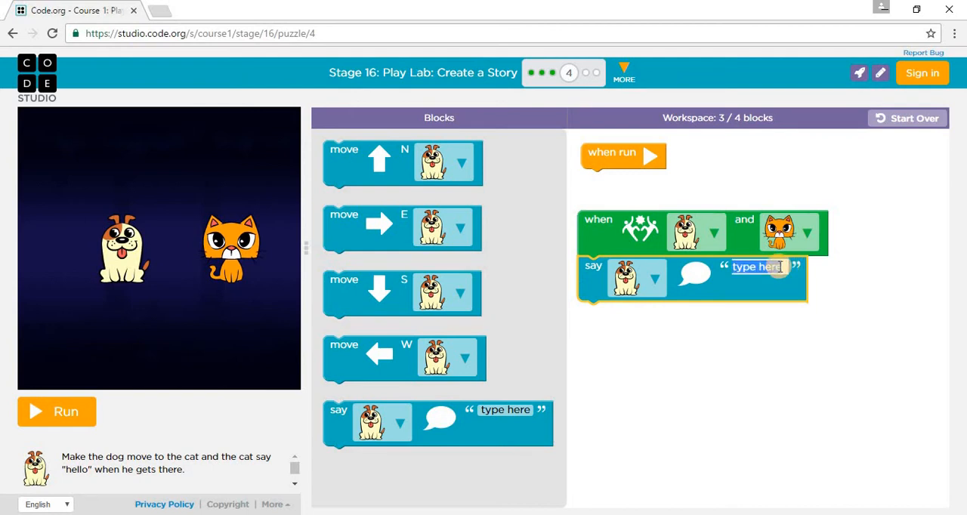
{"action": "type", "text": "Hello"}
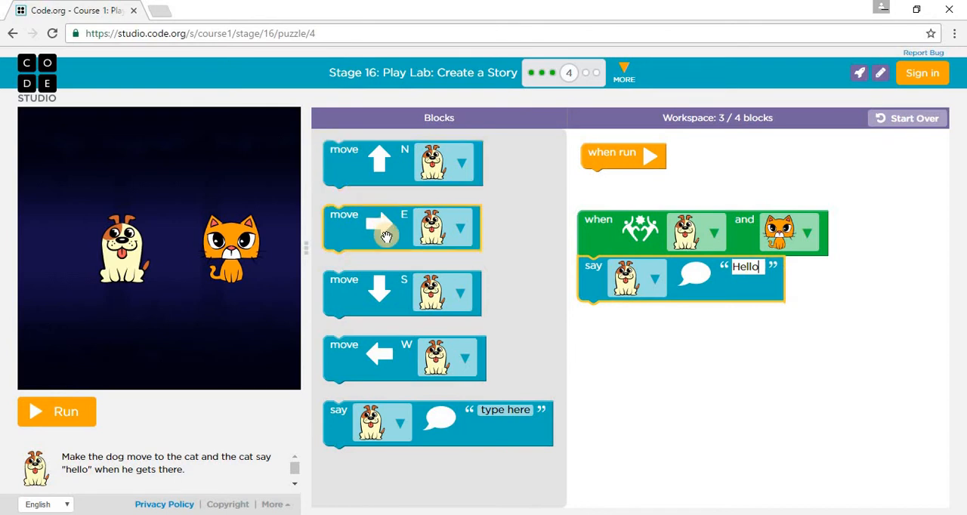
{"action": "left_click_drag", "start_coordinate": [402, 228], "coordinate": [608, 200]}
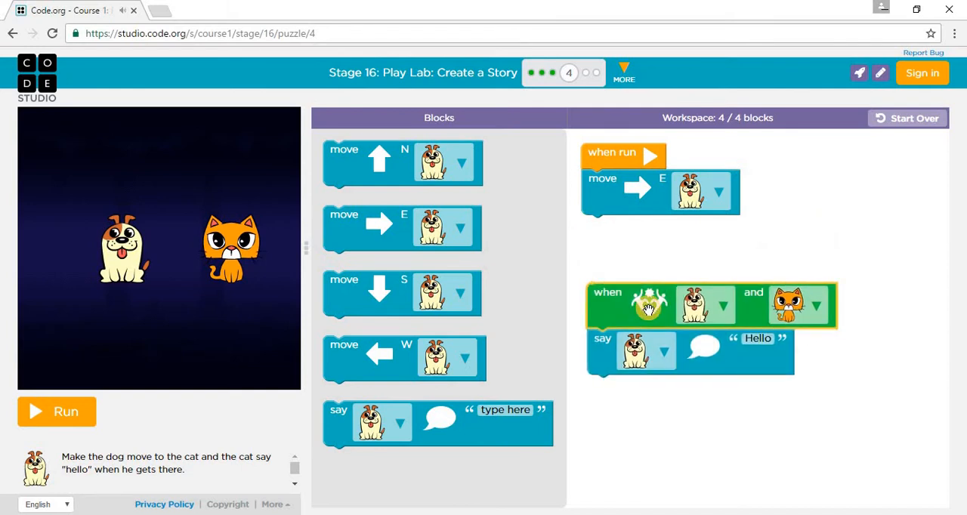
{"action": "left_click", "coordinate": [56, 411]}
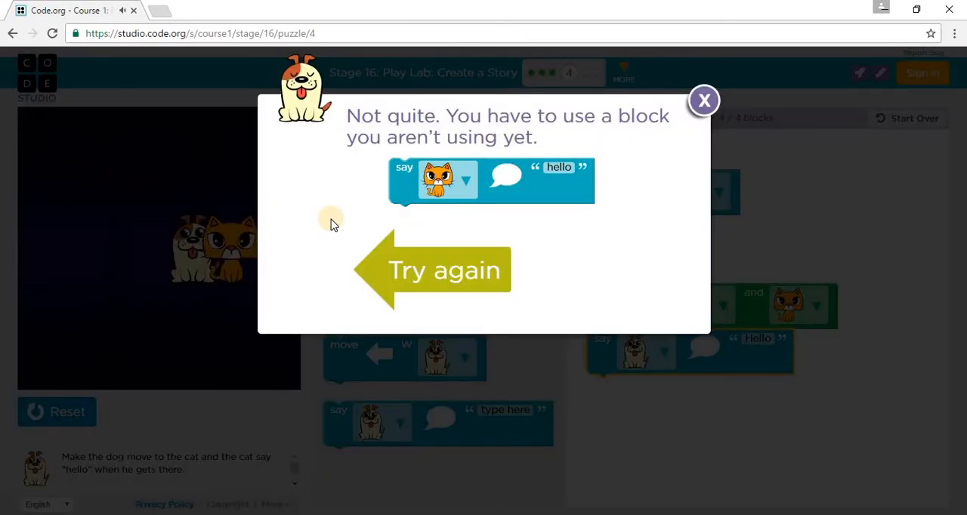
{"action": "mouse_move", "coordinate": [444, 269]}
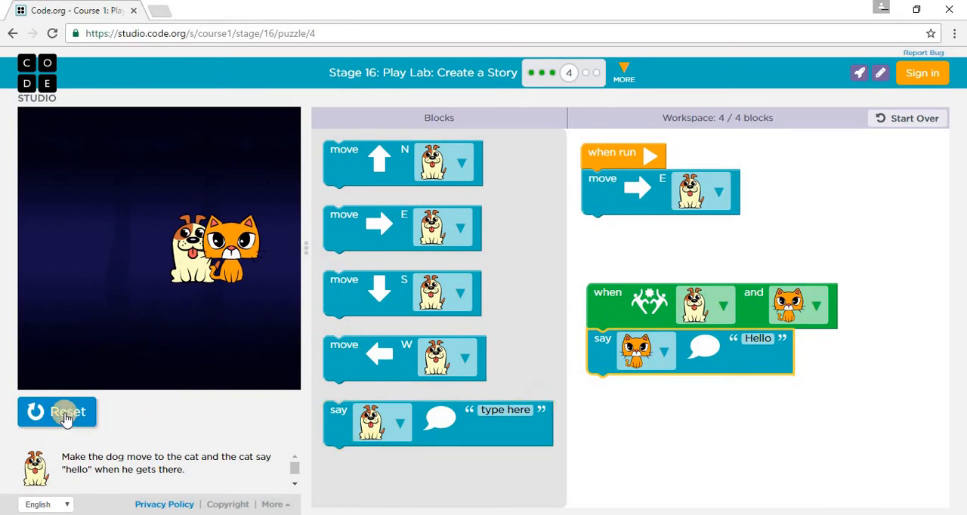
- Rerun the fixed Puzzle 4 program and continue to Puzzle 5
{"action": "left_click", "coordinate": [57, 411]}
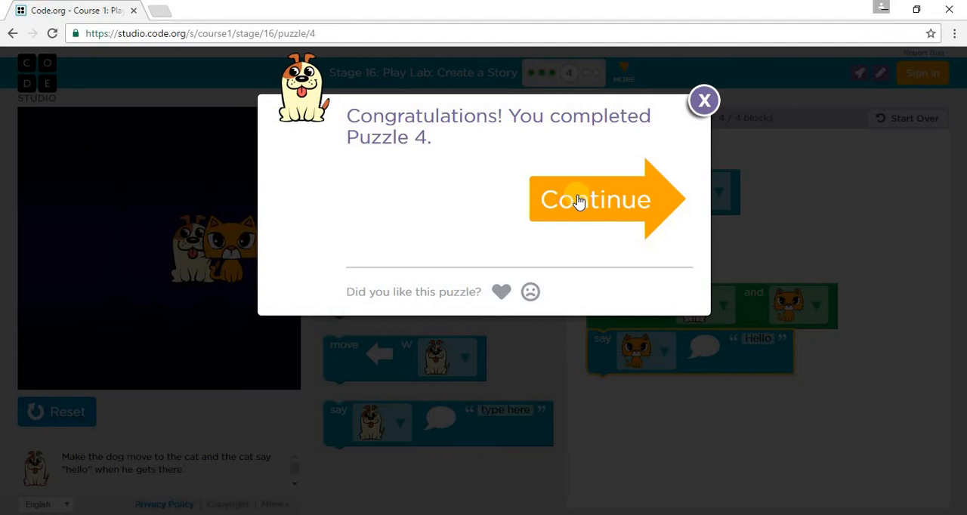
{"action": "left_click", "coordinate": [596, 200]}
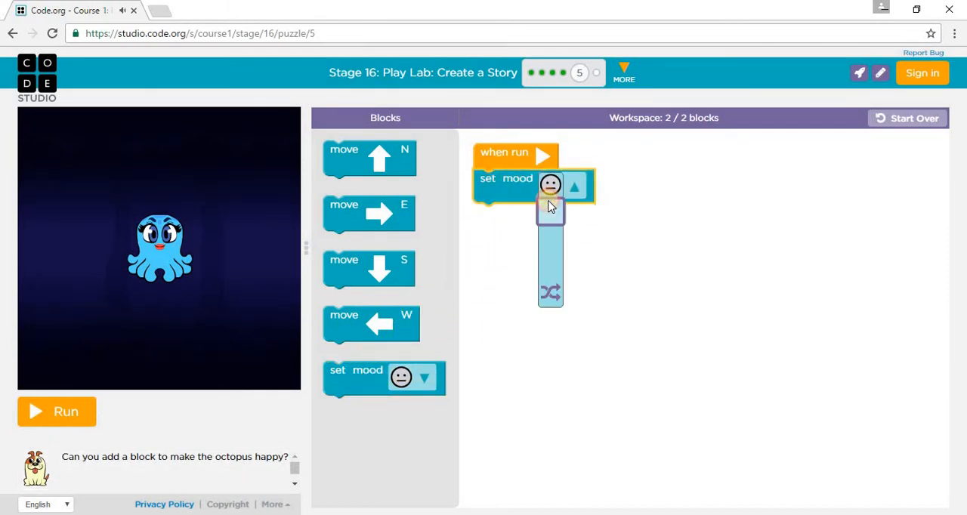
- Set the octopus's mood to happy and run the program
{"action": "left_click", "coordinate": [550, 185]}
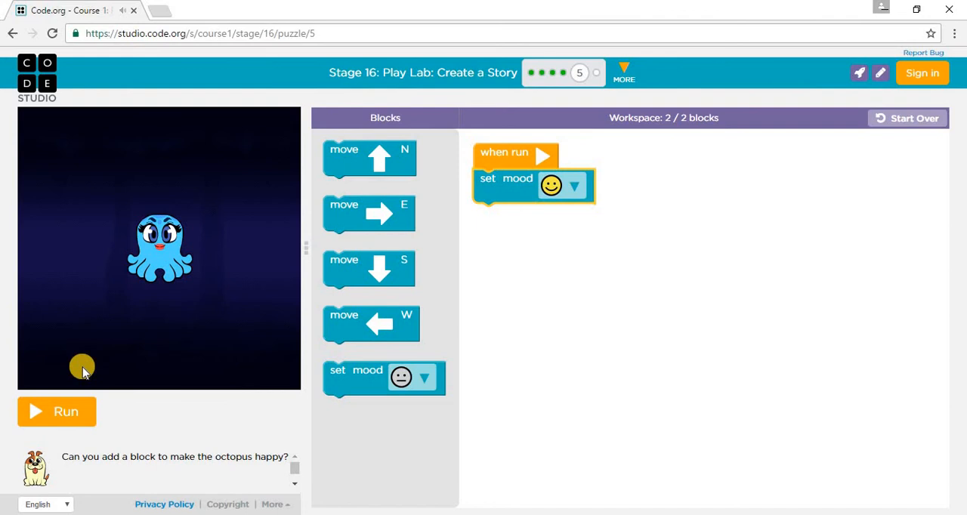
{"action": "left_click", "coordinate": [57, 412]}
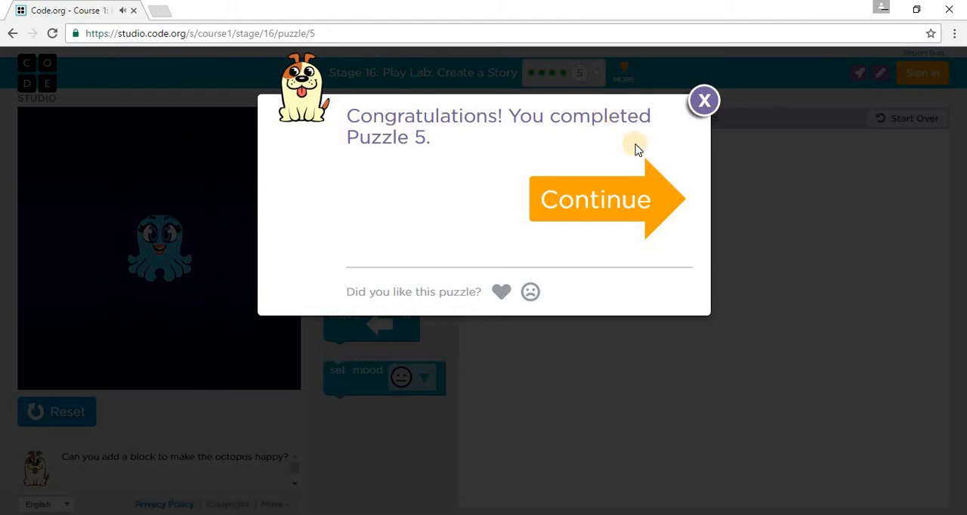
{"action": "mouse_move", "coordinate": [586, 187]}
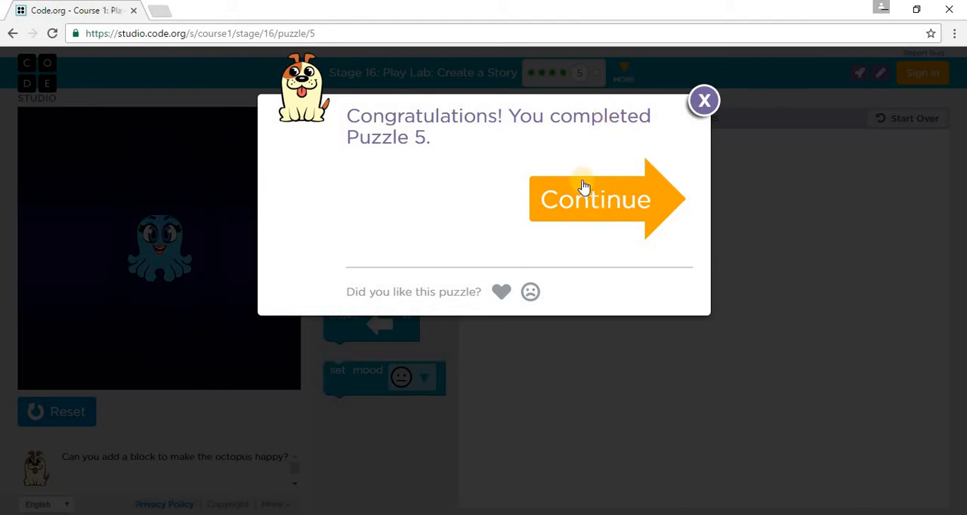
{"action": "mouse_move", "coordinate": [623, 179]}
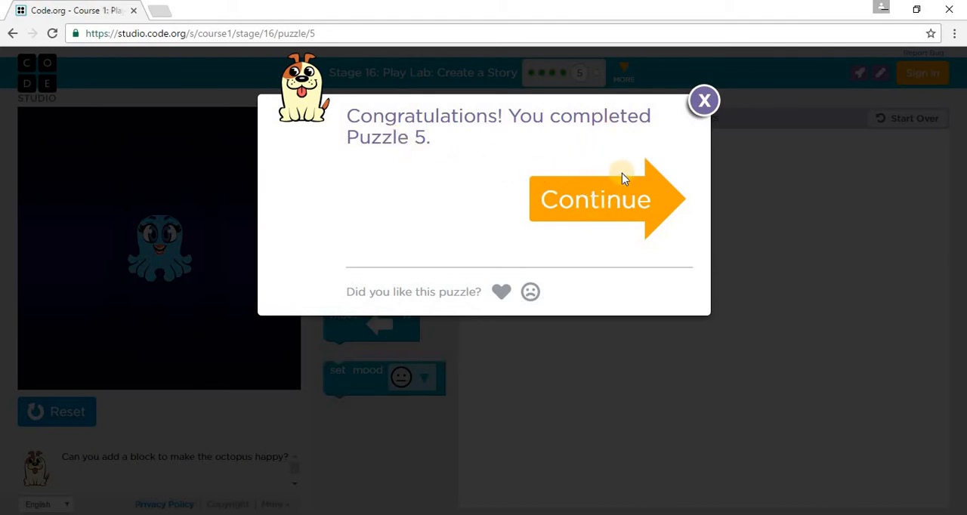
- Continue past the Puzzle 5 congratulations dialog to Puzzle 6
{"action": "left_click", "coordinate": [595, 199]}
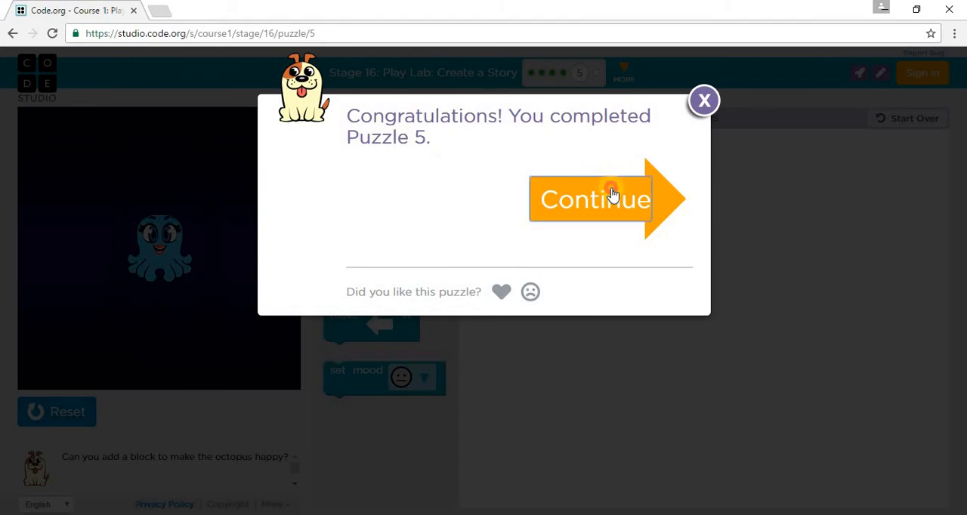
{"action": "left_click", "coordinate": [595, 200]}
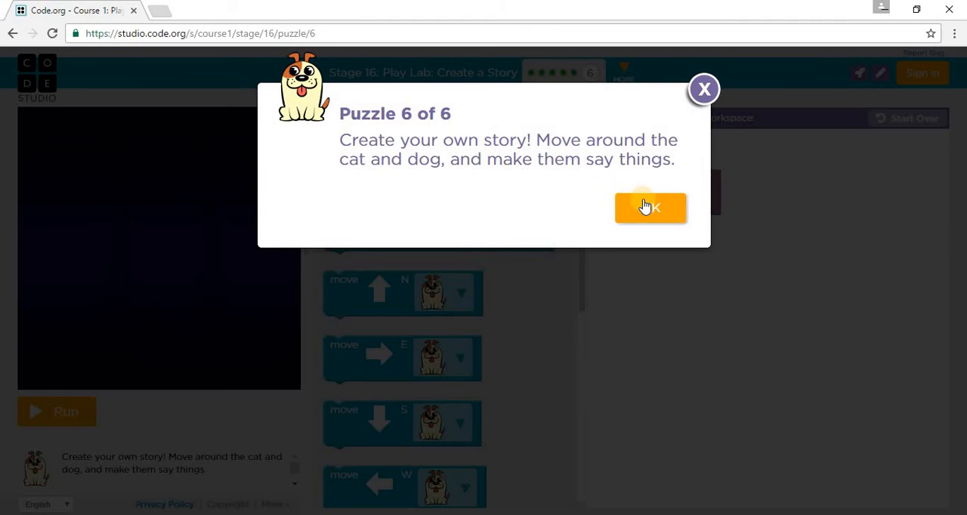
- Dismiss the Puzzle 6 instructions and scroll through the Blocks toolbox
{"action": "left_click", "coordinate": [650, 208]}
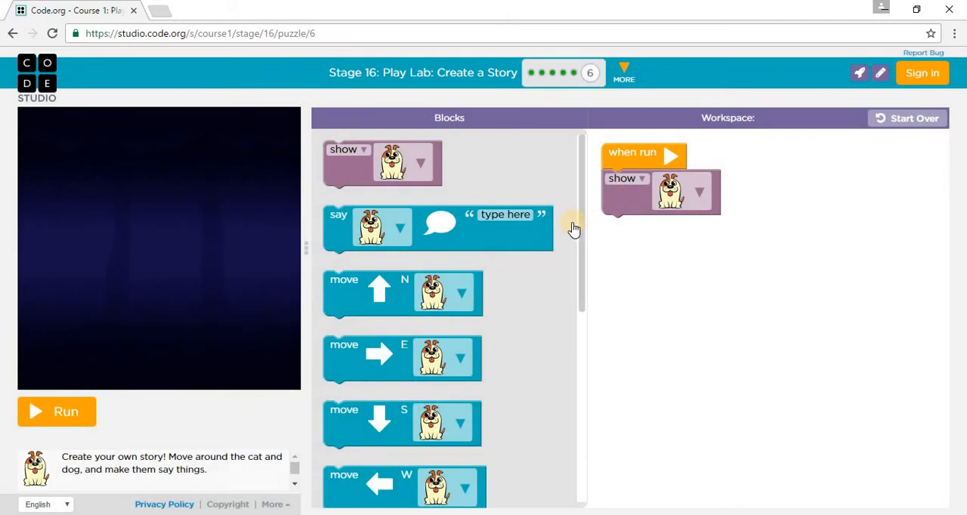
{"action": "mouse_move", "coordinate": [528, 202]}
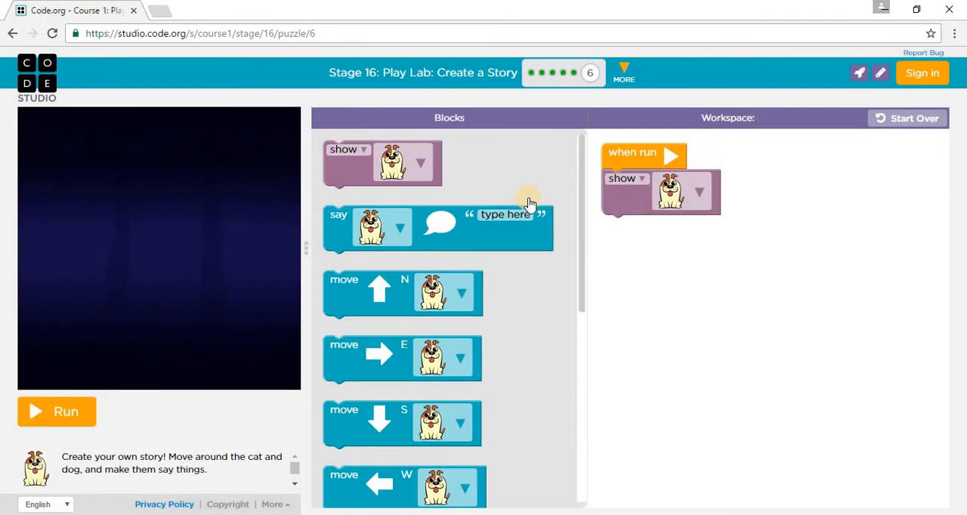
{"action": "scroll", "scroll_direction": "down", "scroll_amount": 3}
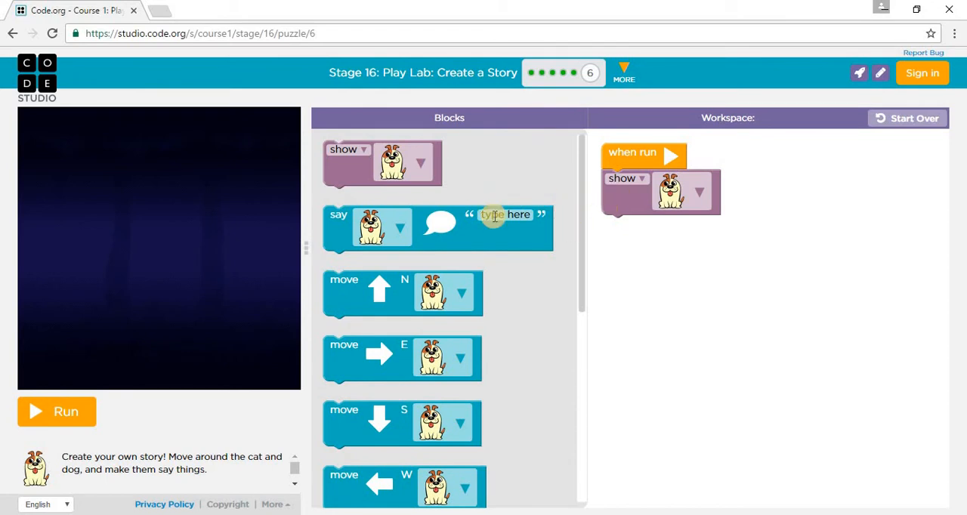
{"action": "mouse_move", "coordinate": [663, 288]}
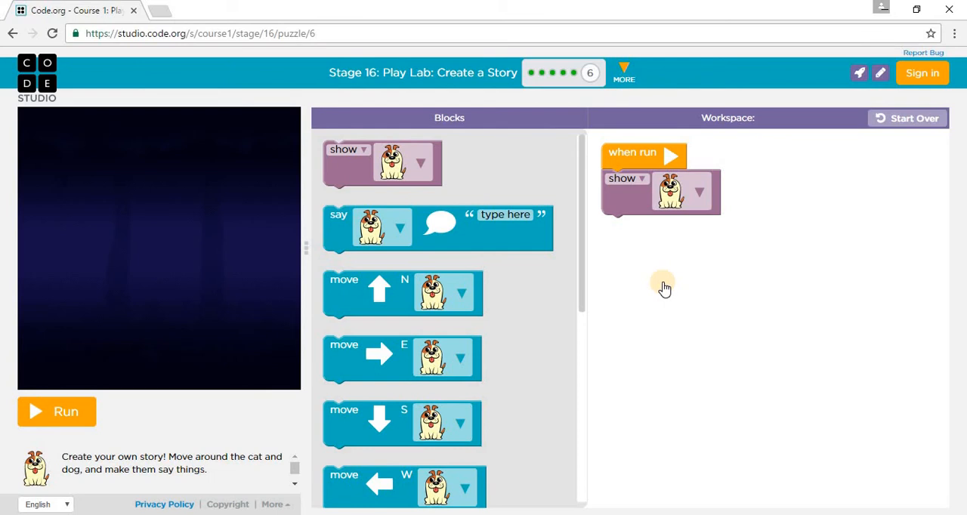
{"action": "mouse_move", "coordinate": [328, 164]}
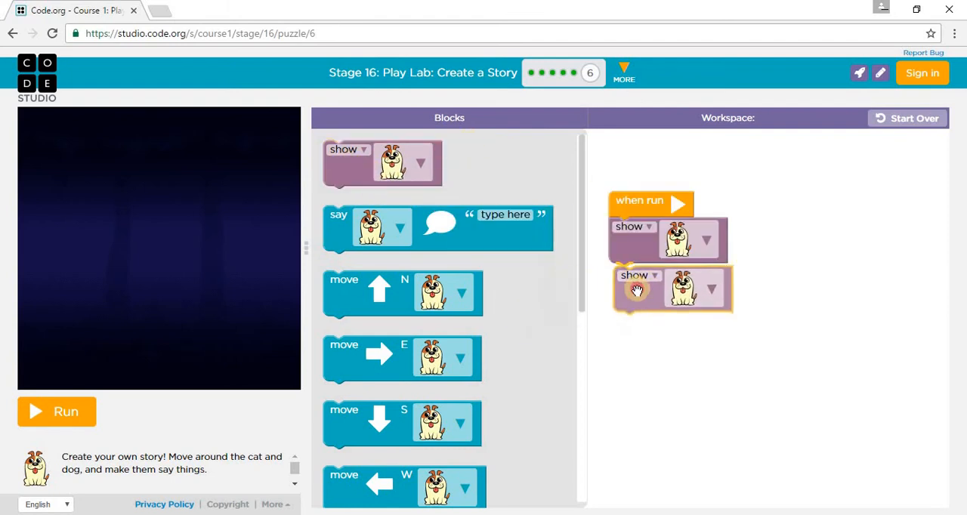
- Change the second show block's character to the cat
{"action": "left_click", "coordinate": [705, 286]}
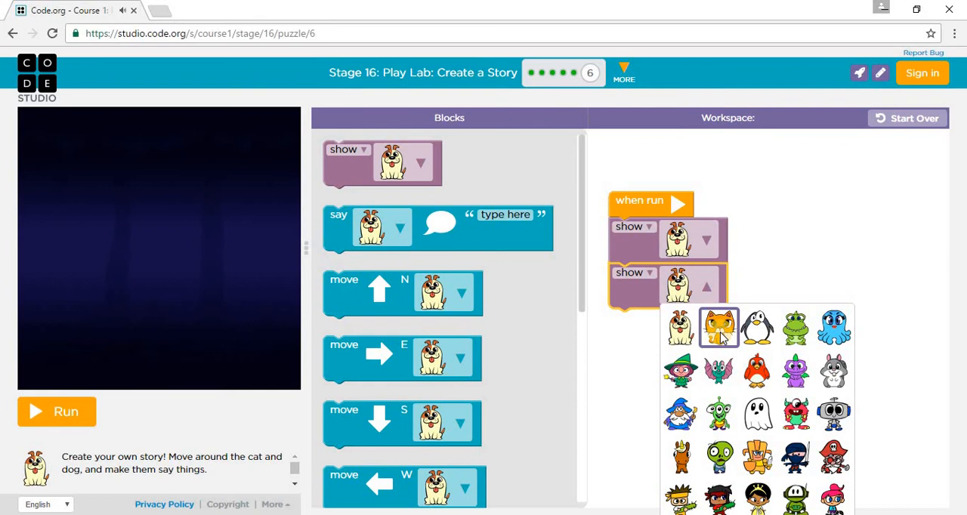
{"action": "left_click", "coordinate": [718, 327]}
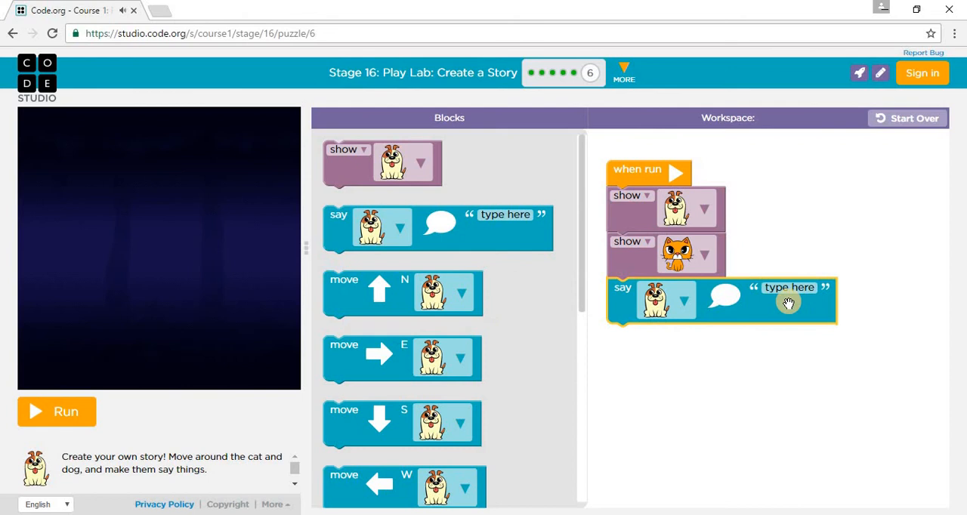
- Change the dog's speech text to 'Hello'
{"action": "left_click", "coordinate": [788, 288]}
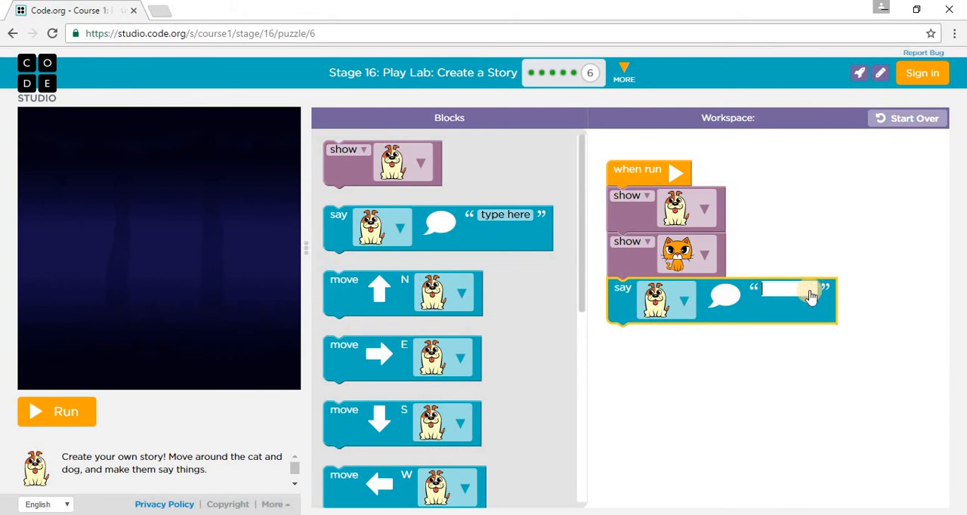
{"action": "type", "text": "H"}
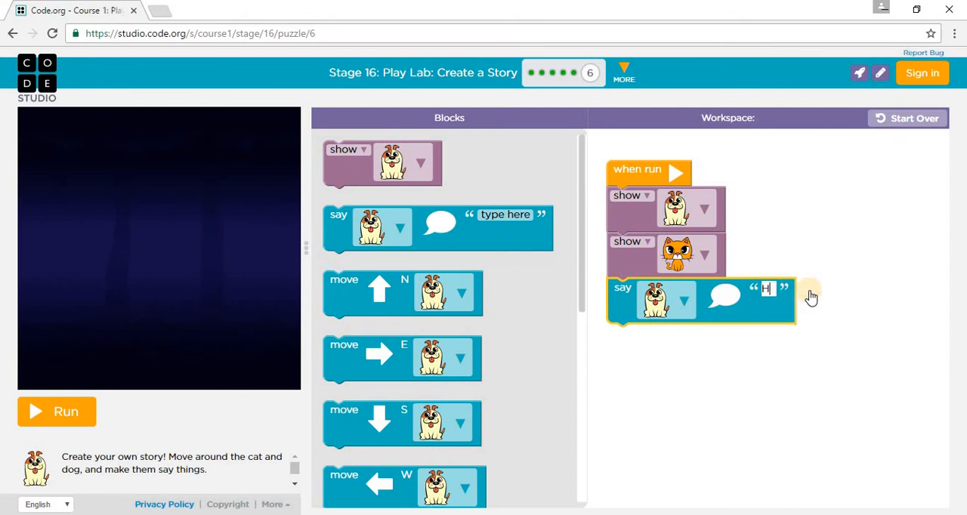
{"action": "type", "text": "Hello"}
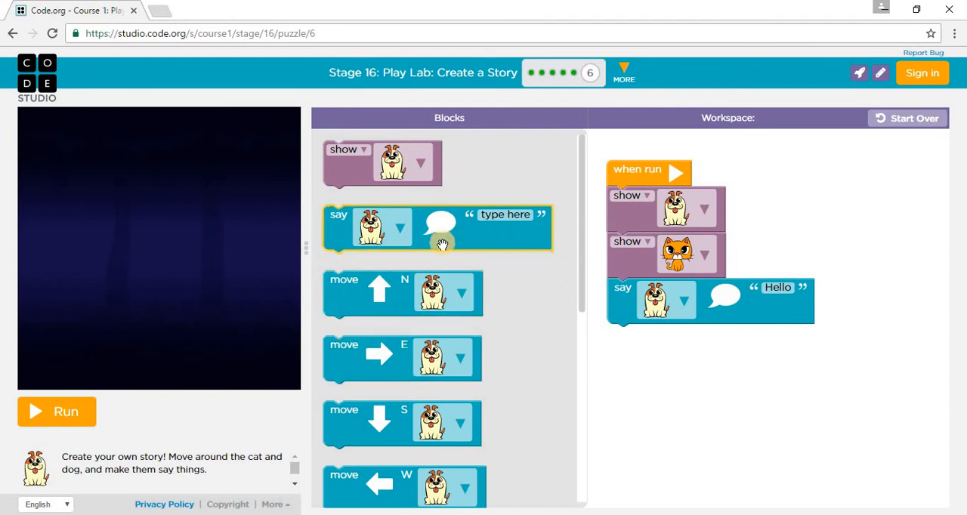
- Add a say block for the cat saying 'Ahhh!'
{"action": "left_click_drag", "start_coordinate": [438, 227], "coordinate": [722, 347]}
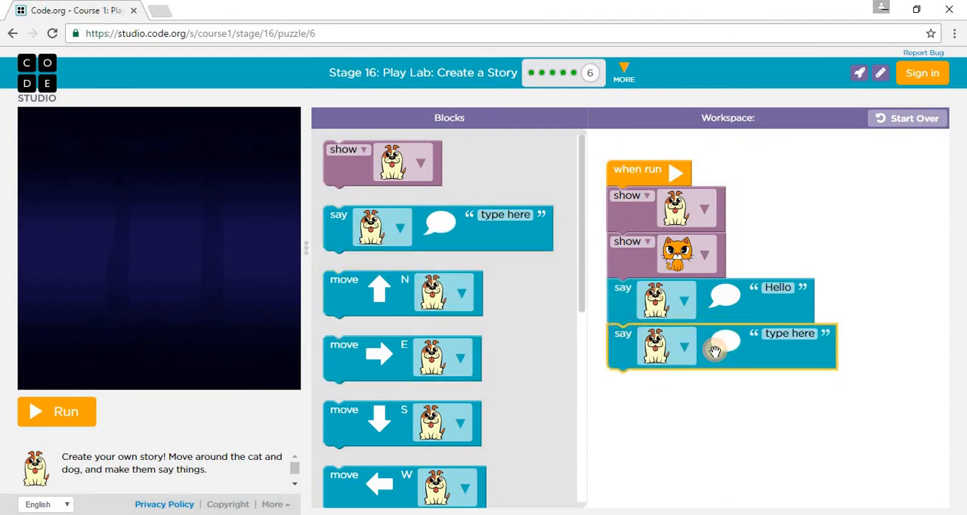
{"action": "left_click", "coordinate": [666, 346]}
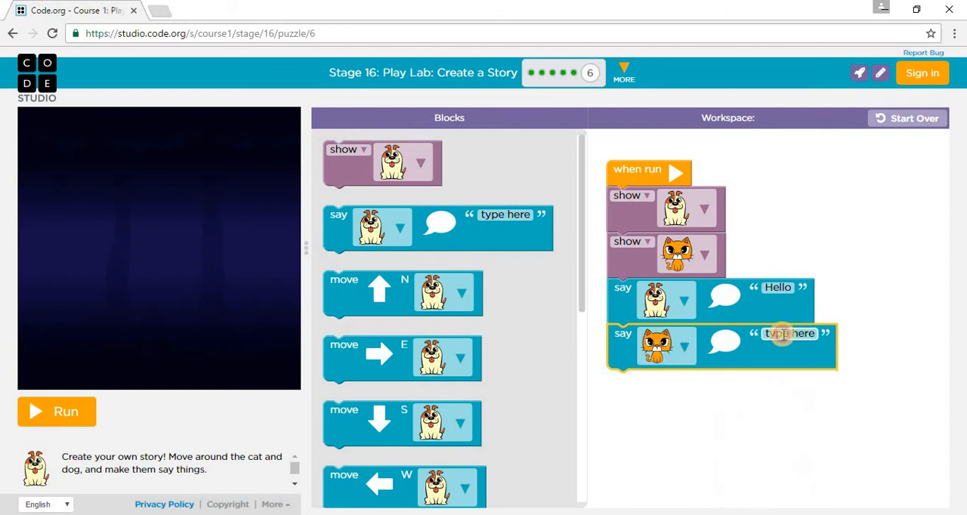
{"action": "left_click", "coordinate": [789, 334]}
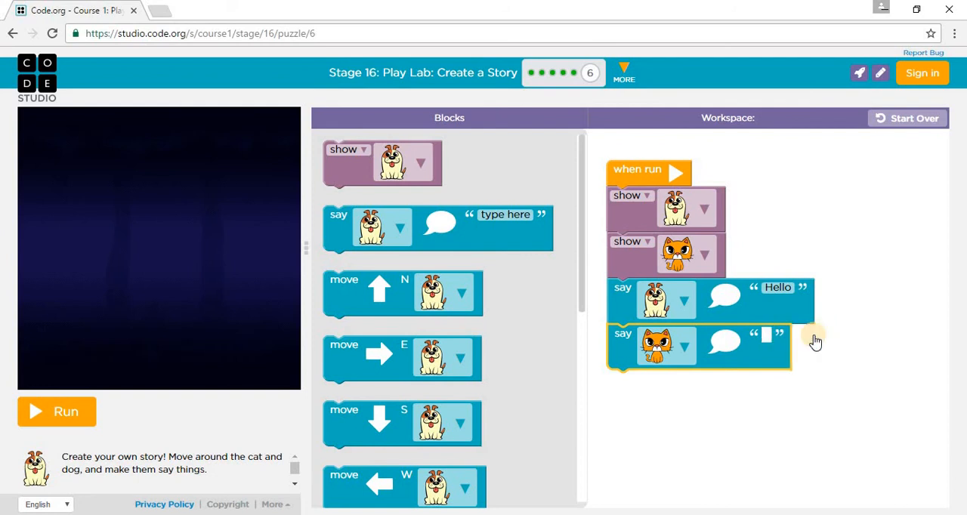
{"action": "type", "text": "A"}
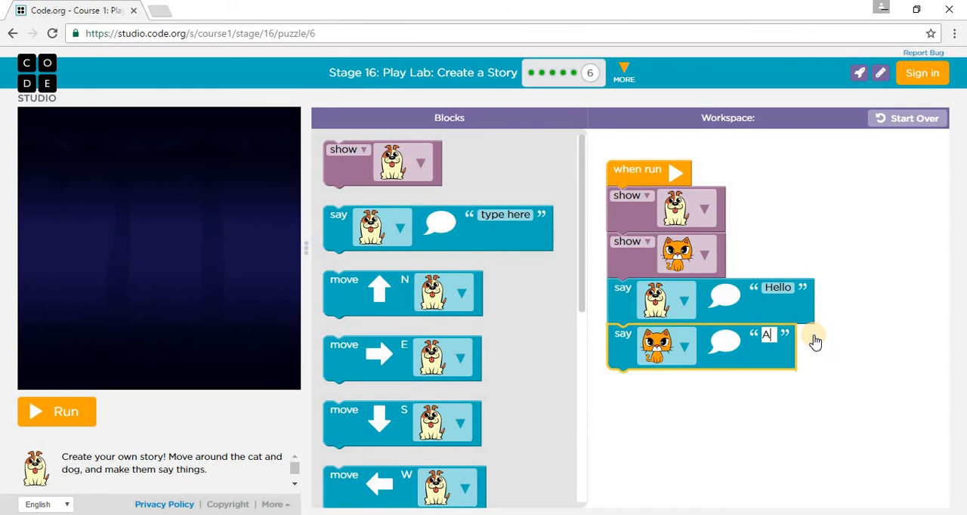
{"action": "type", "text": "hhh"}
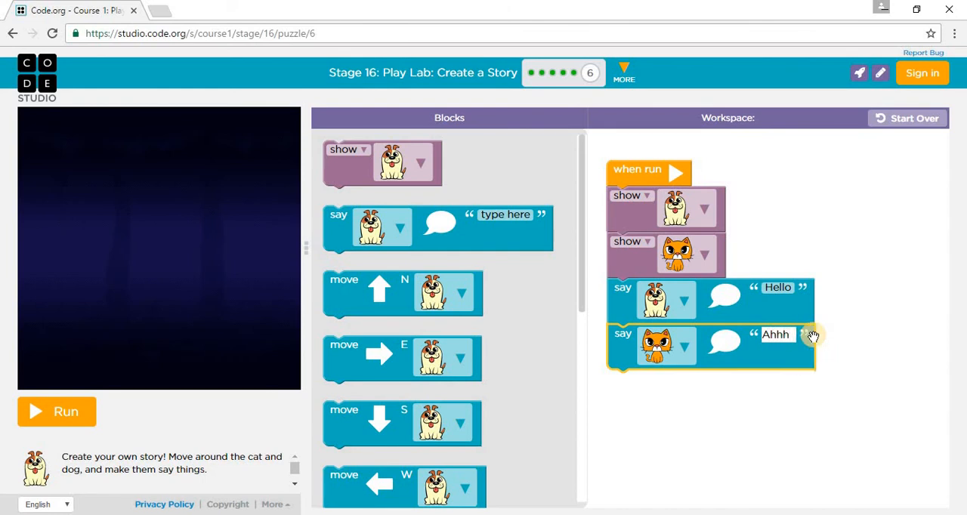
{"action": "left_click", "coordinate": [776, 334]}
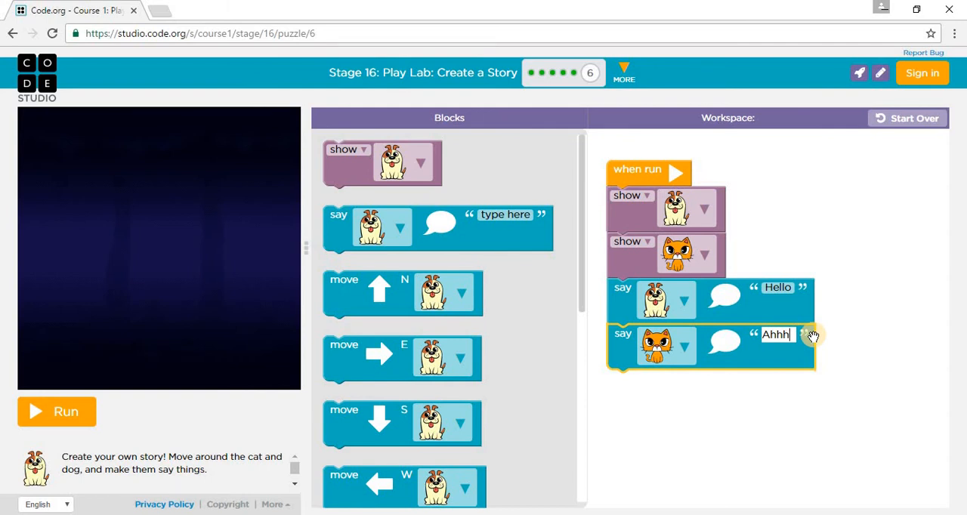
{"action": "type", "text": "!"}
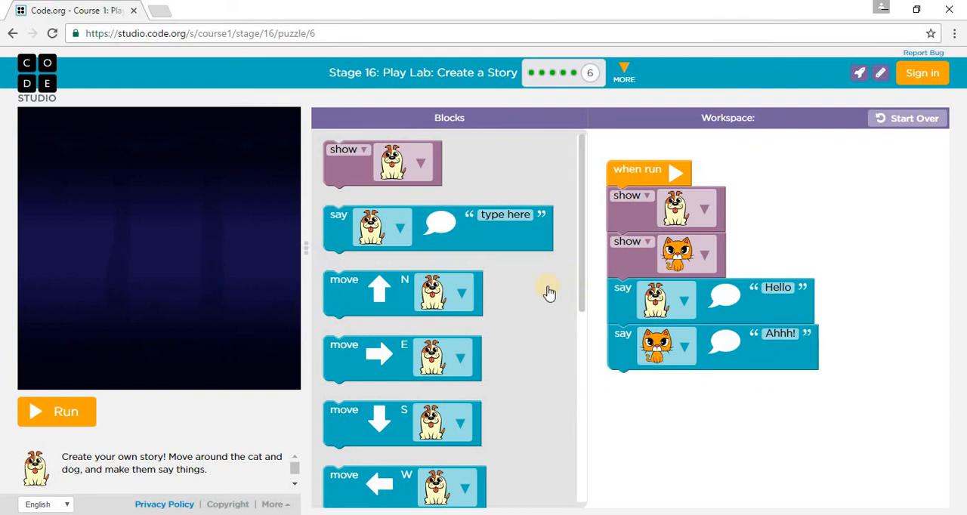
{"action": "left_click", "coordinate": [402, 358]}
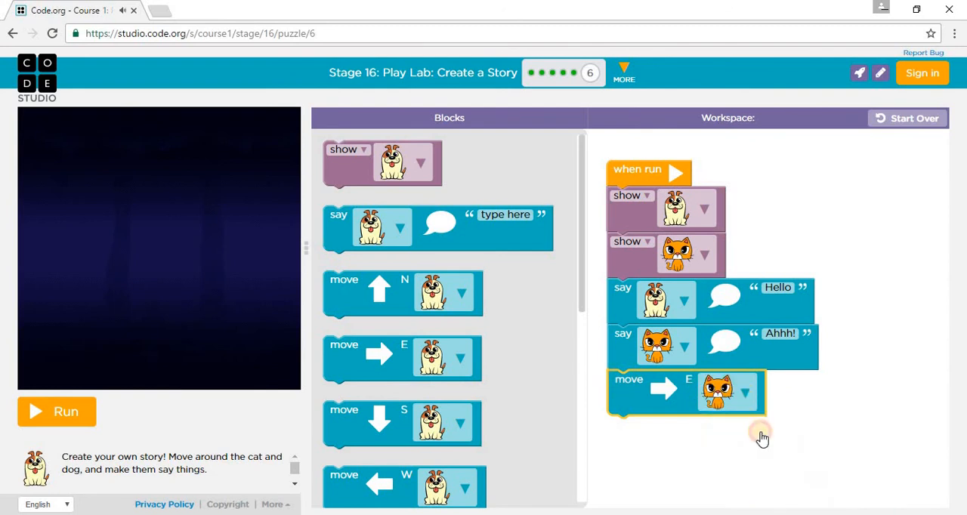
{"action": "mouse_move", "coordinate": [422, 402]}
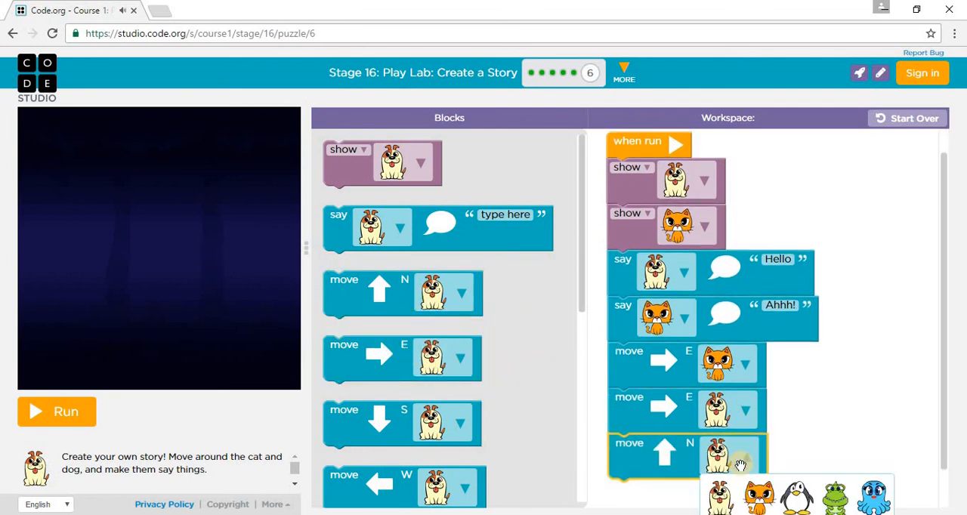
- Add a move-north step for the cat, then scroll down the program
{"action": "left_click", "coordinate": [757, 495]}
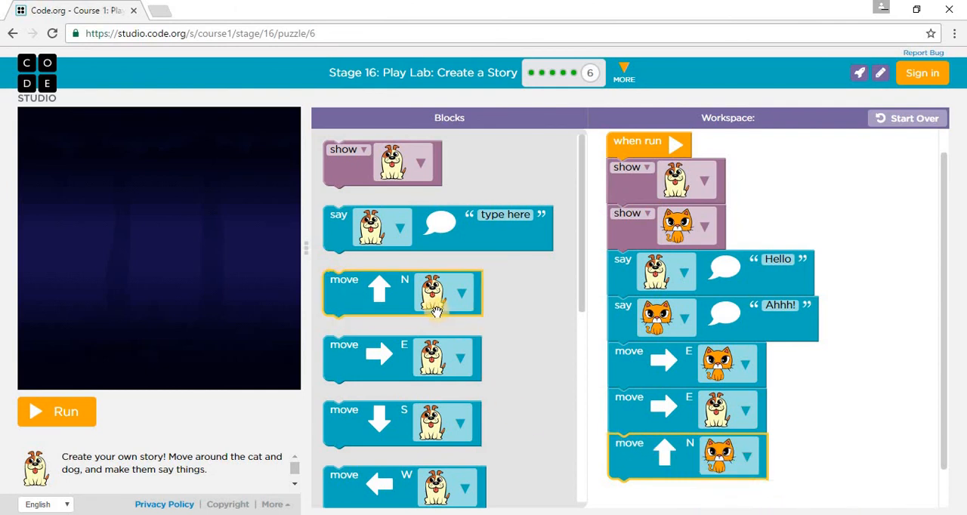
{"action": "scroll", "scroll_direction": "down", "scroll_amount": 3}
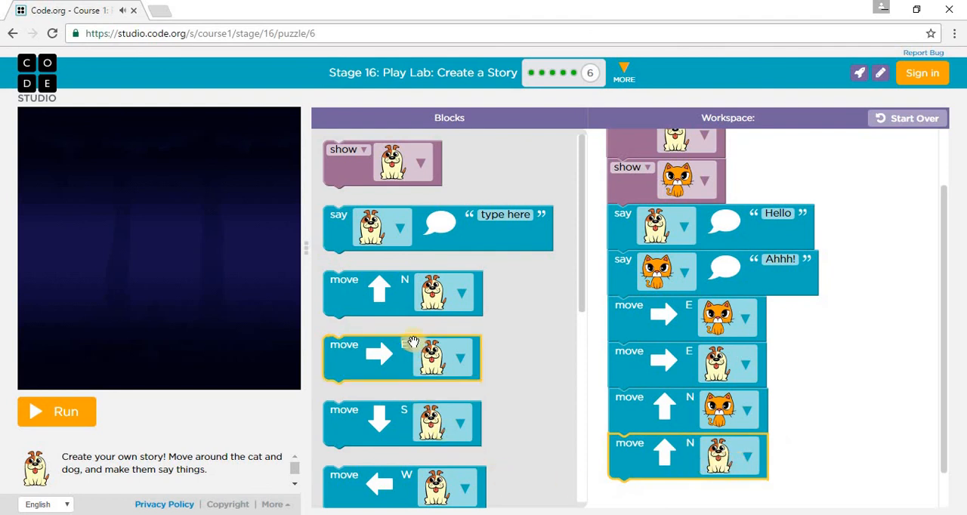
{"action": "mouse_move", "coordinate": [411, 355]}
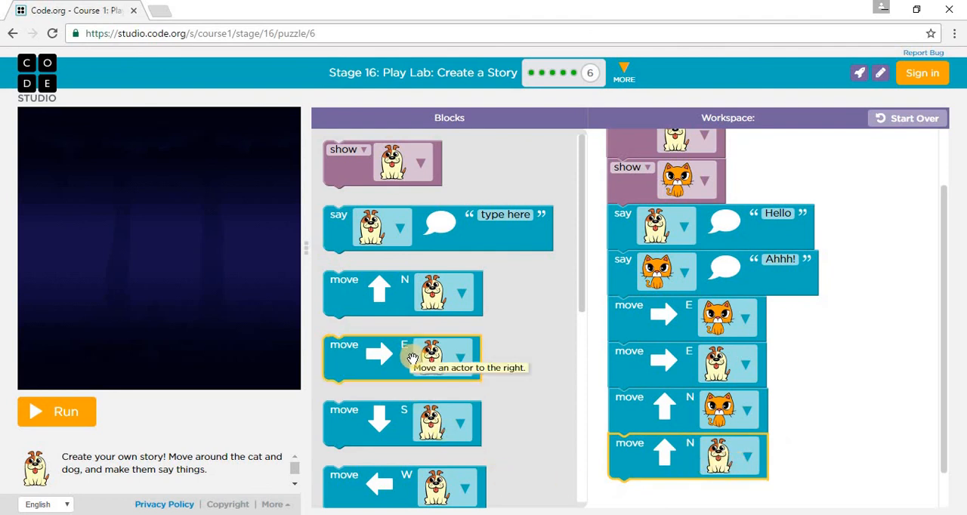
{"action": "mouse_move", "coordinate": [406, 401]}
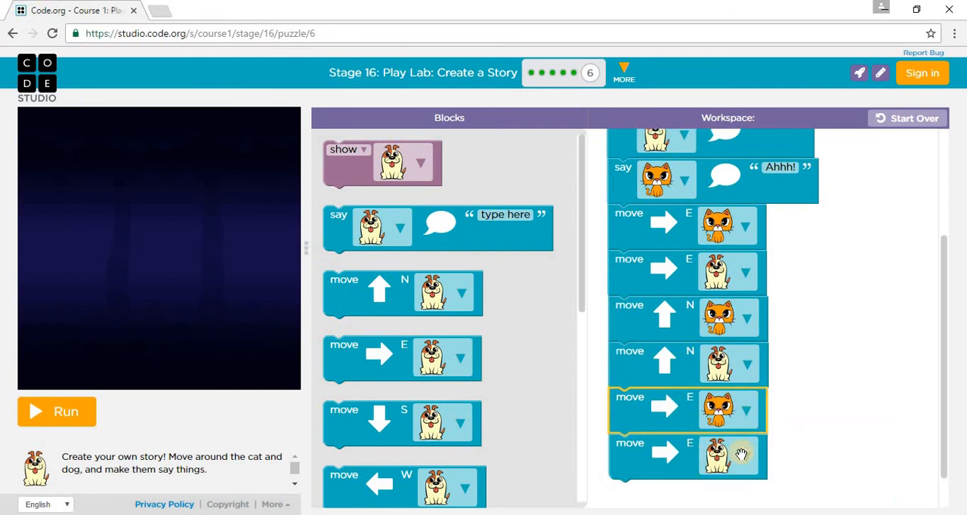
{"action": "mouse_move", "coordinate": [392, 389]}
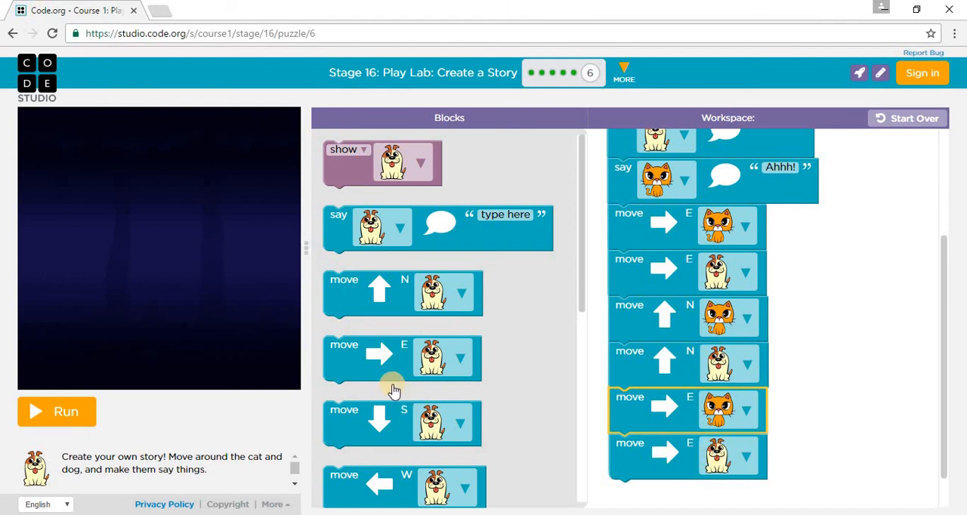
{"action": "mouse_move", "coordinate": [4, 415]}
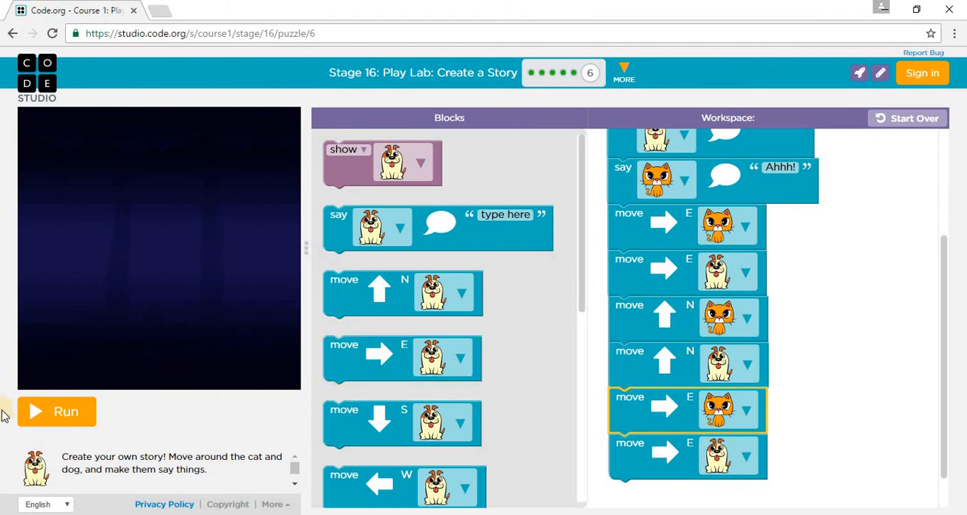
- Run the dog-and-cat story on the stage, then finish Puzzle 6 to reach sharing
{"action": "left_click", "coordinate": [56, 410]}
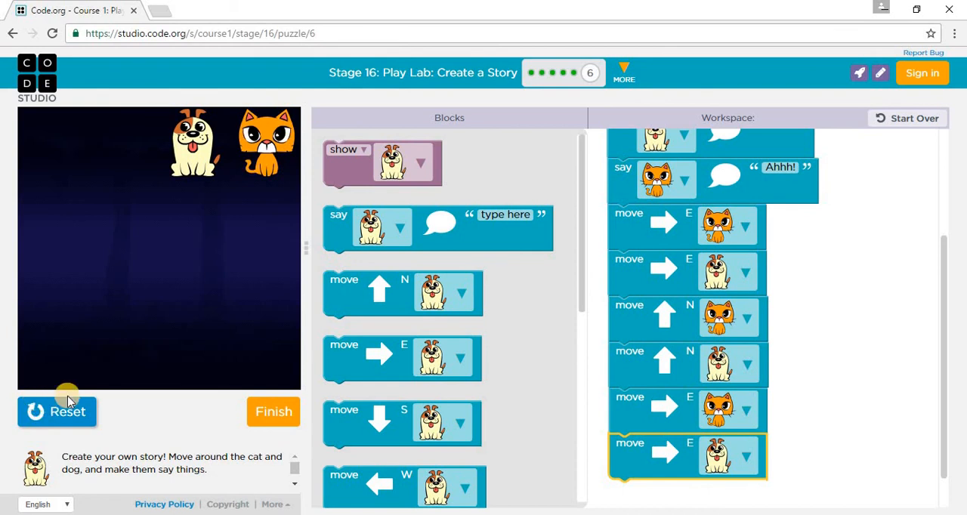
{"action": "mouse_move", "coordinate": [91, 382]}
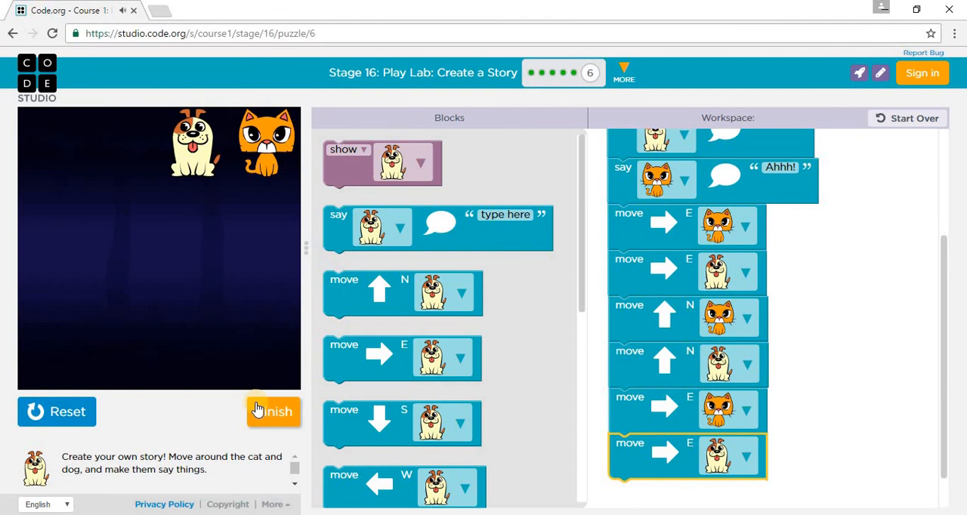
{"action": "left_click", "coordinate": [273, 410]}
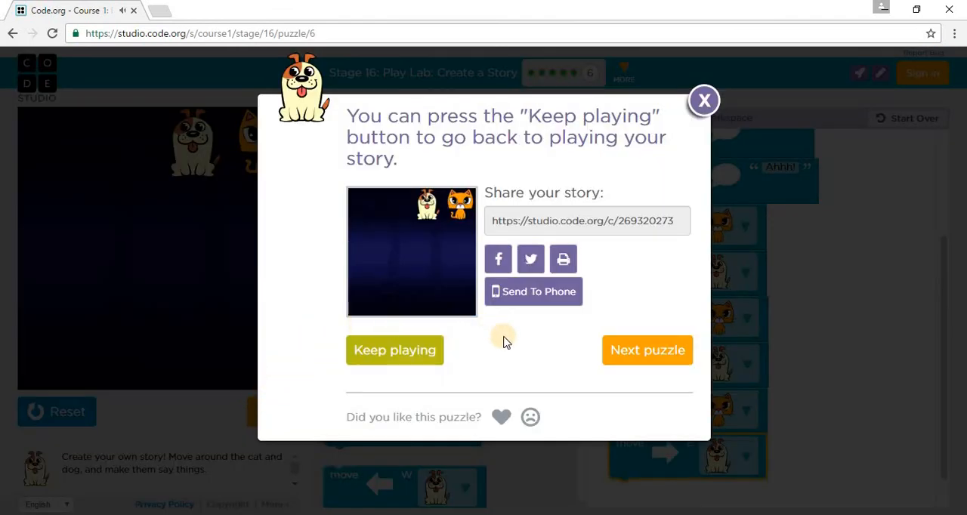